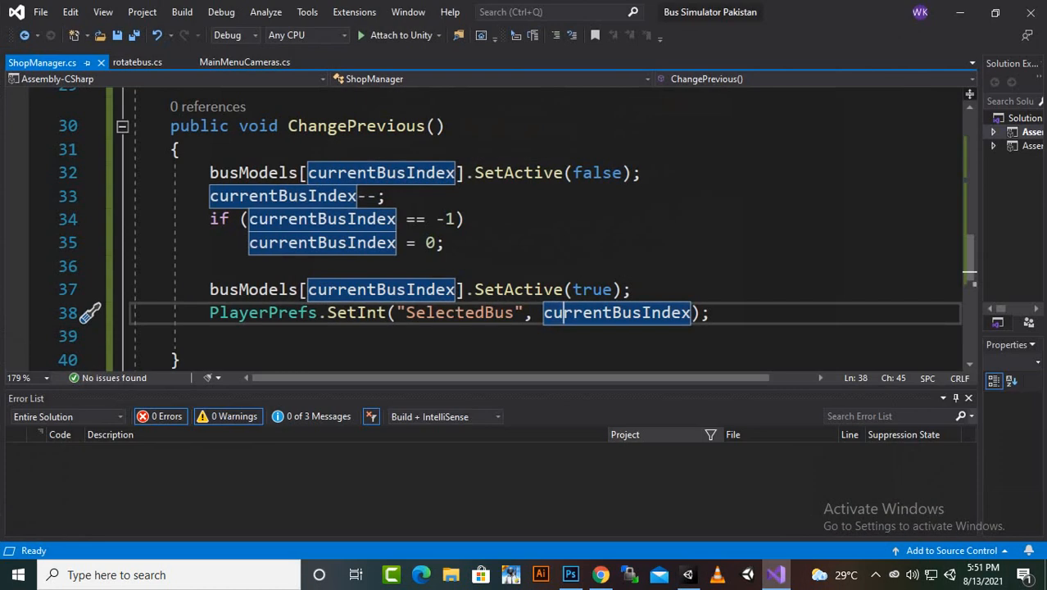
Replace ShopManager's empty Update method with an empty public void PlayGame() method
{"action": "scroll", "scroll_direction": "down", "scroll_amount": 3}
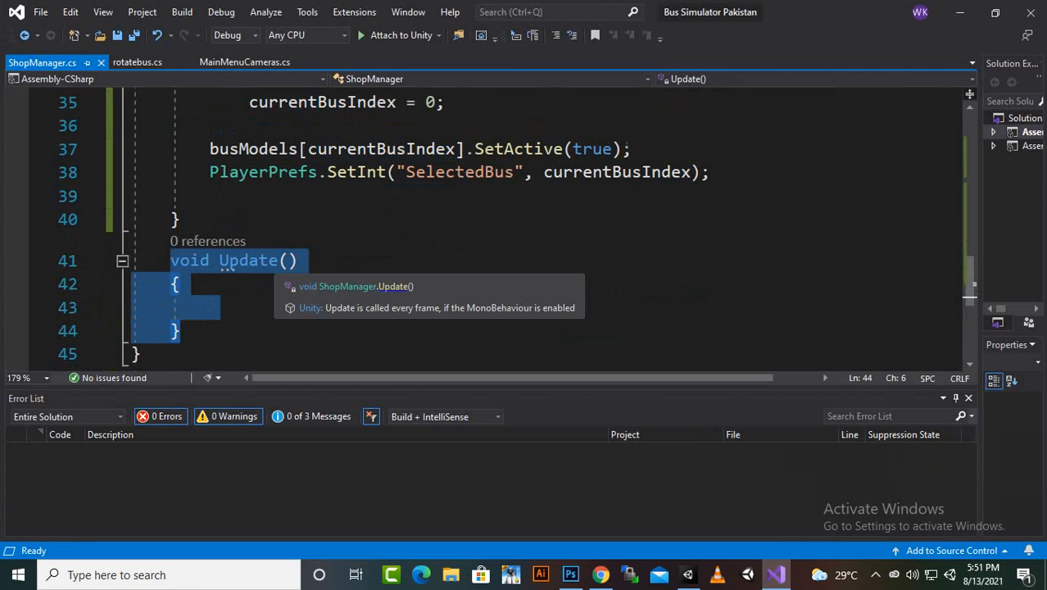
{"action": "type", "text": "public void"}
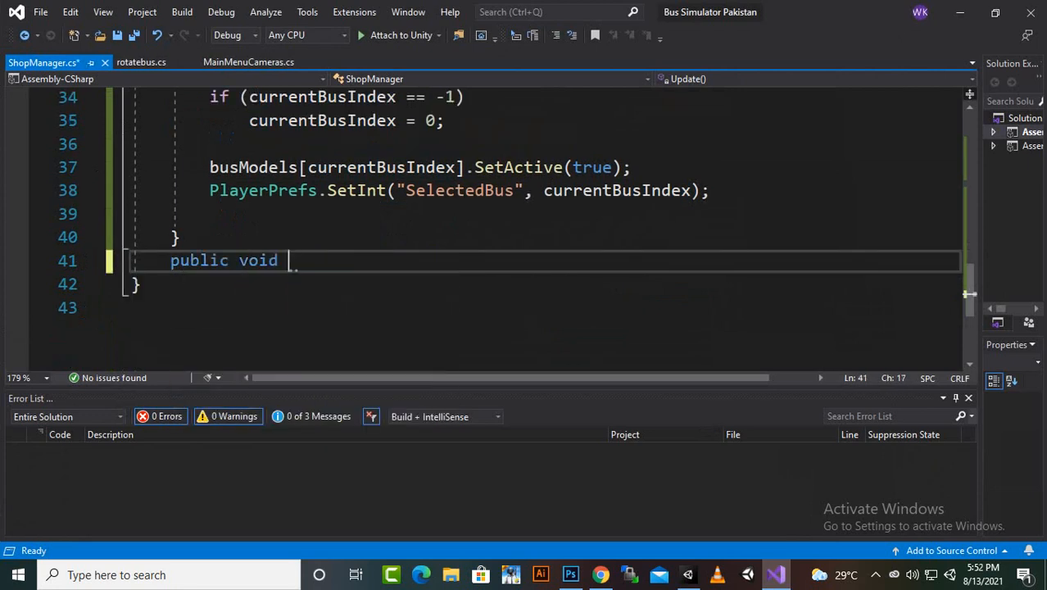
{"action": "type", "text": "PlayG"}
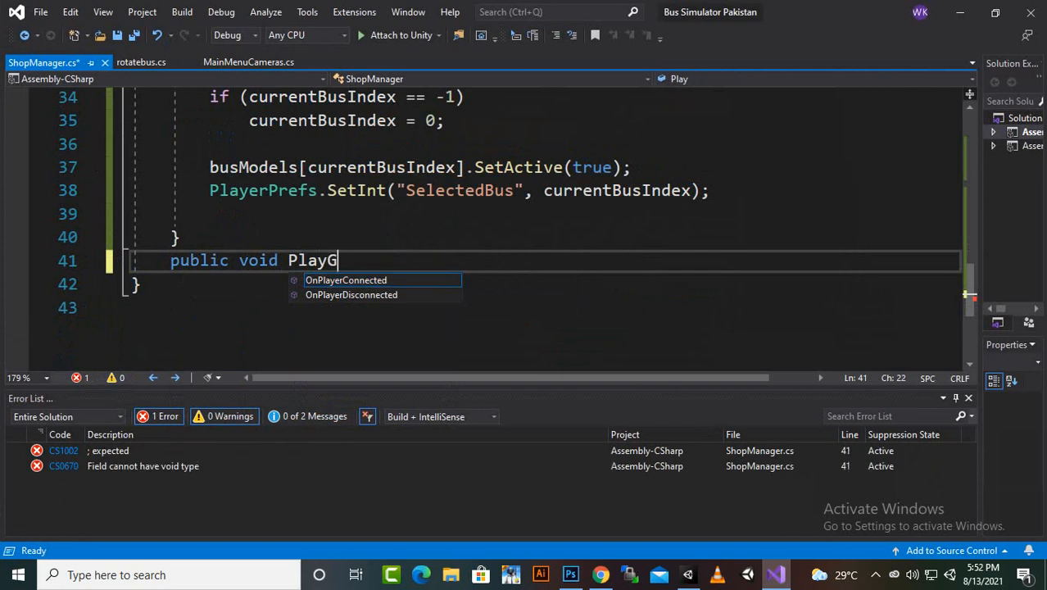
{"action": "type", "text": "ame"}
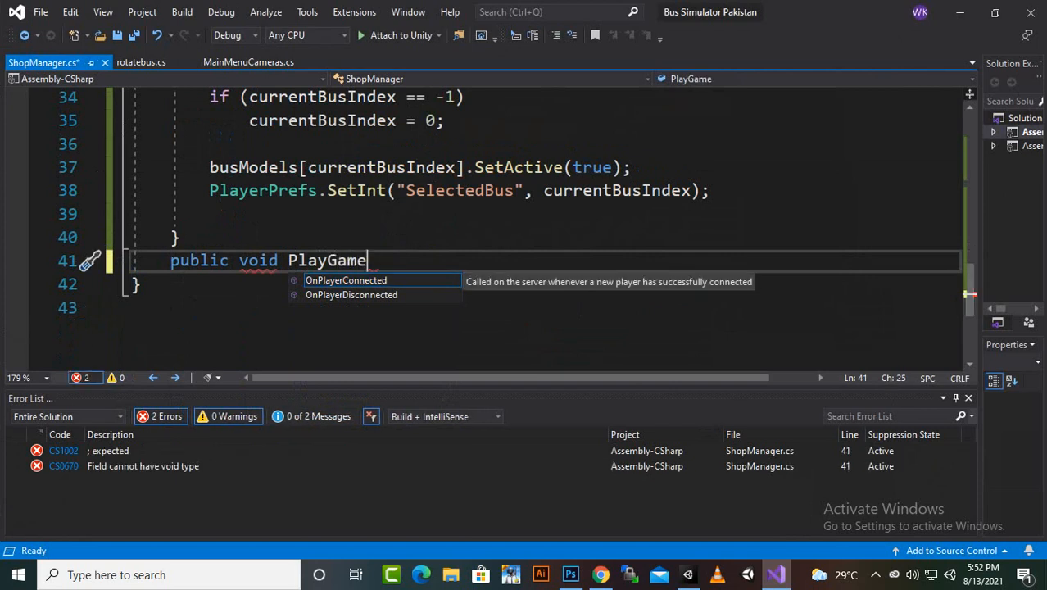
{"action": "type", "text": "()"}
{"action": "type", "text": "{"}
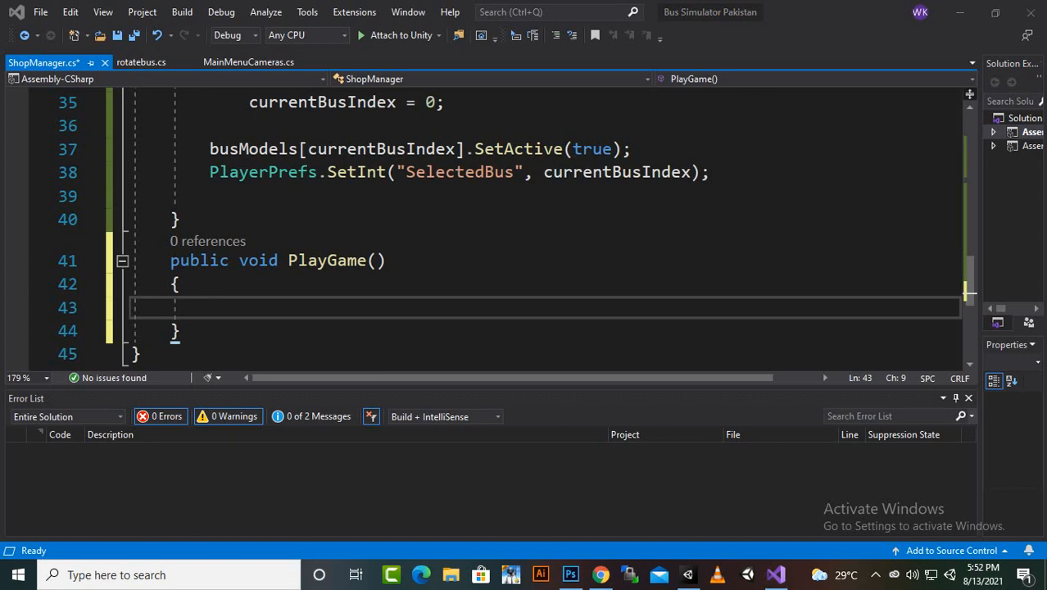
Add 'using UnityEngine.SceneManagement;' to the top of ShopManager.cs
{"action": "scroll", "scroll_direction": "down", "scroll_amount": 3}
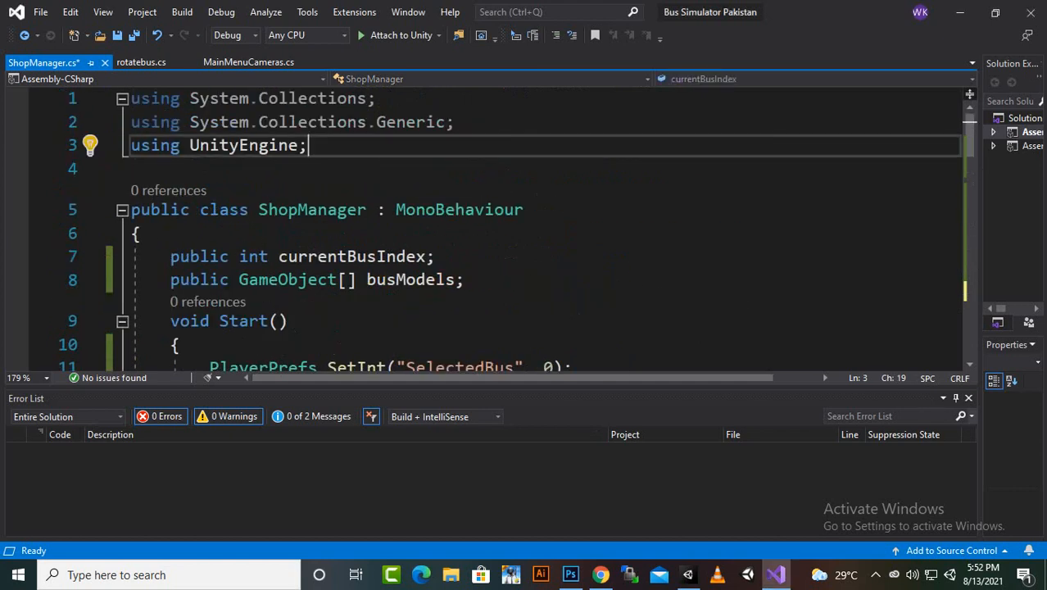
{"action": "type", "text": "u"}
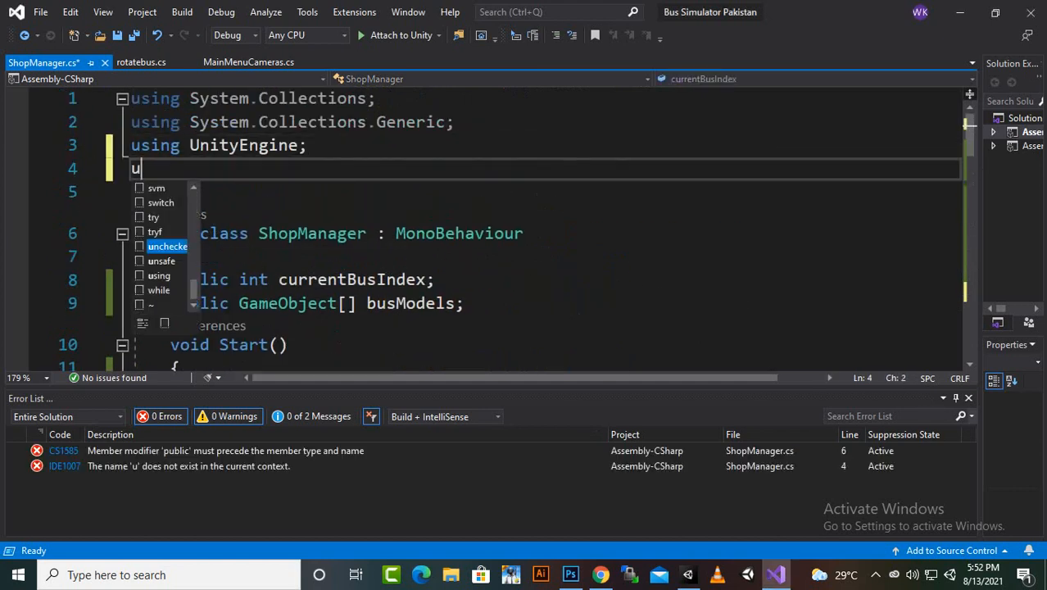
{"action": "type", "text": "ng un"}
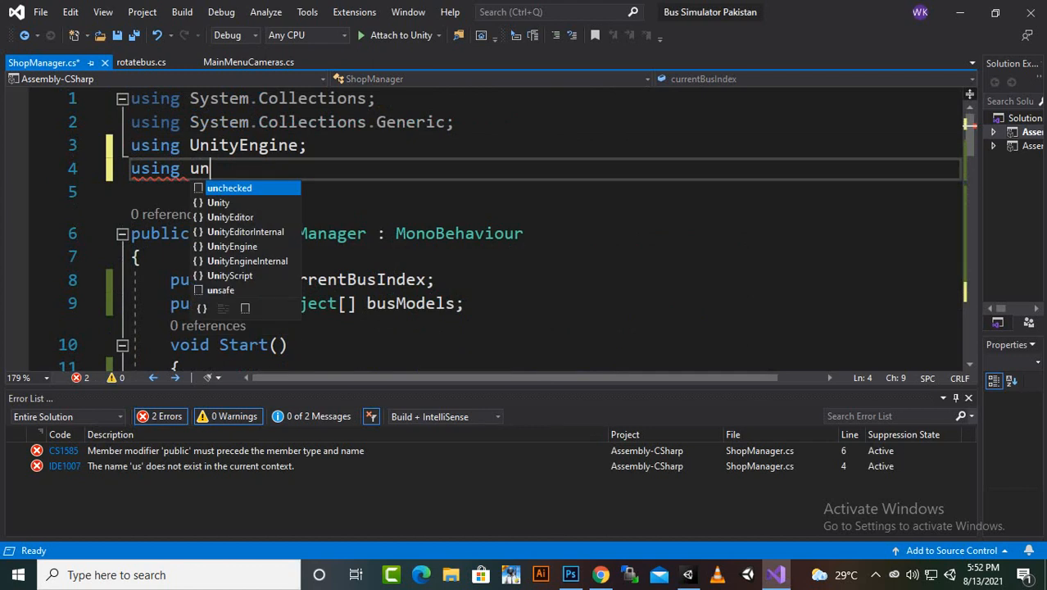
{"action": "type", "text": "ityEngine"}
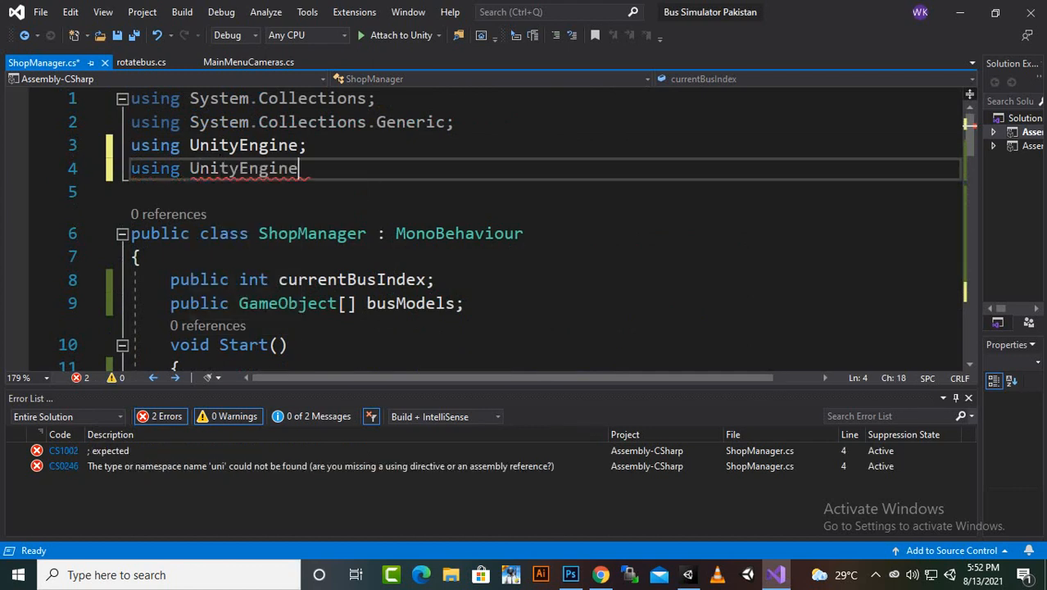
{"action": "type", "text": ".s"}
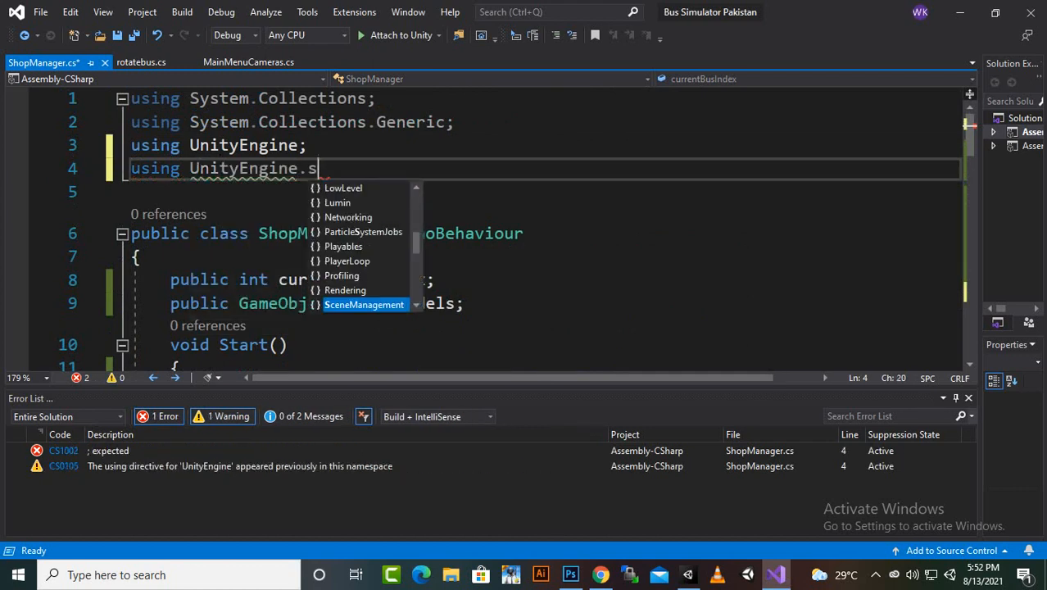
{"action": "key", "text": "Backspace"}
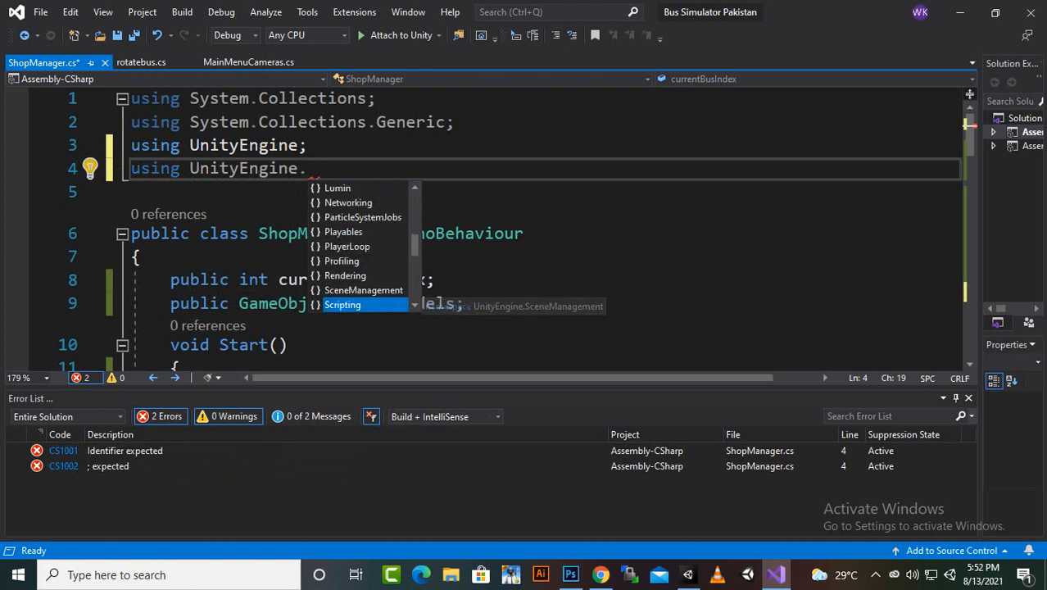
{"action": "double_click", "coordinate": [363, 290]}
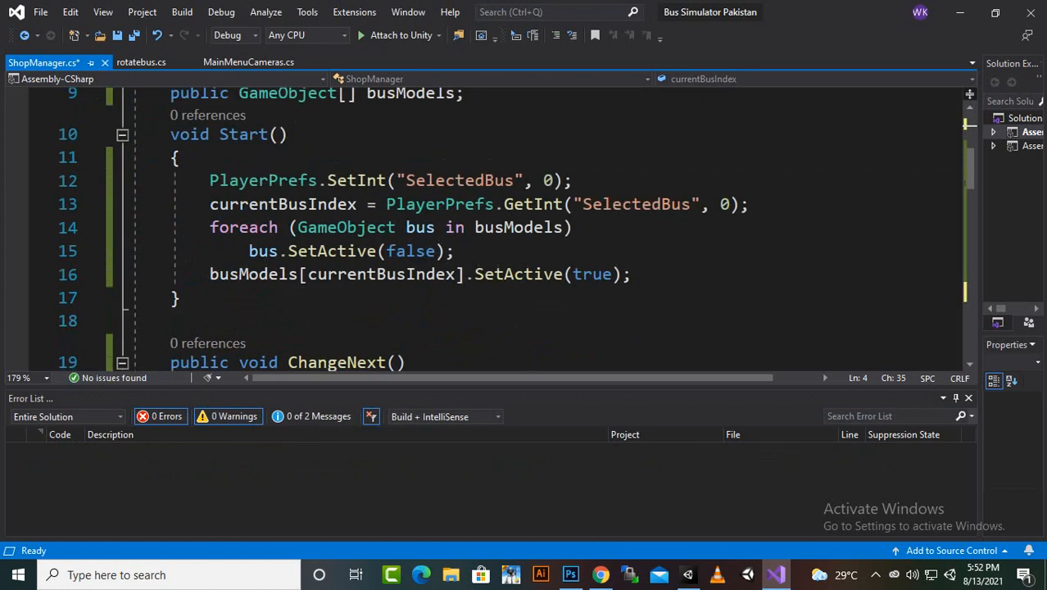
Make PlayGame call SceneManager.LoadScene(1) and save ShopManager.cs
{"action": "scroll", "scroll_direction": "down", "scroll_amount": 3}
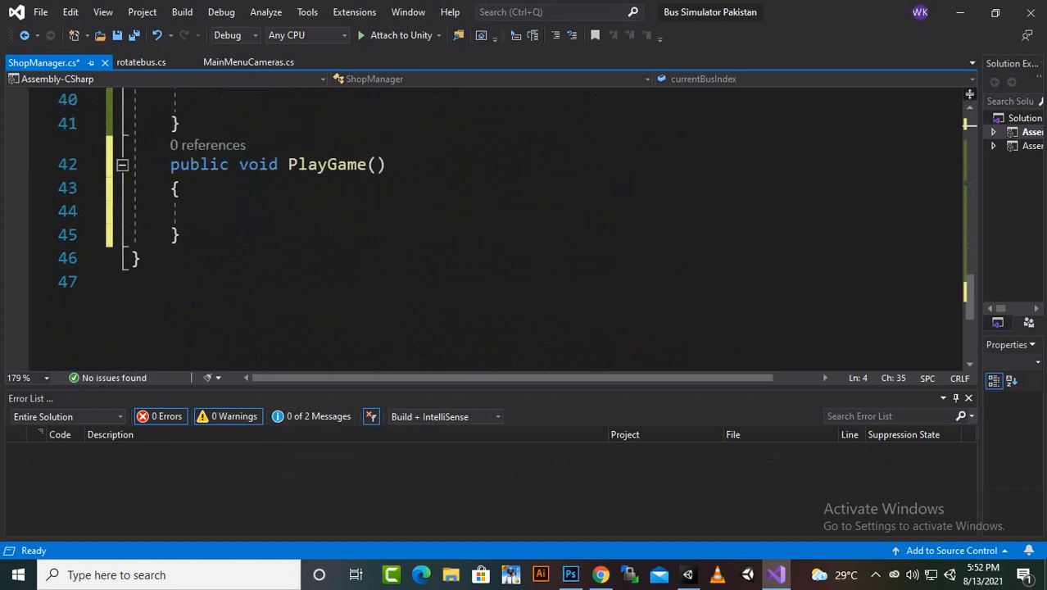
{"action": "type", "text": "sce"}
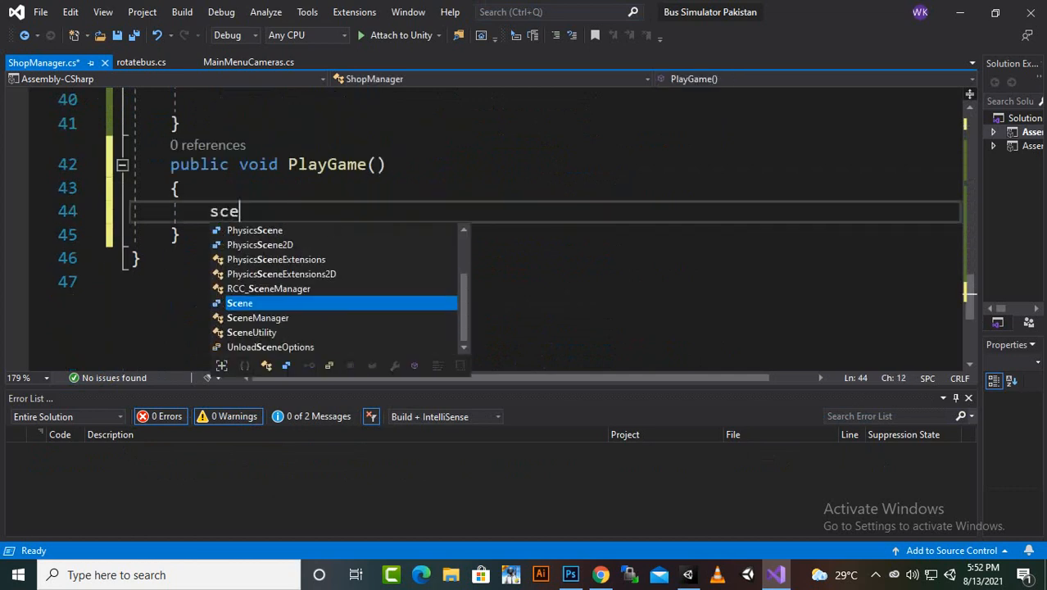
{"action": "type", "text": "neManager."}
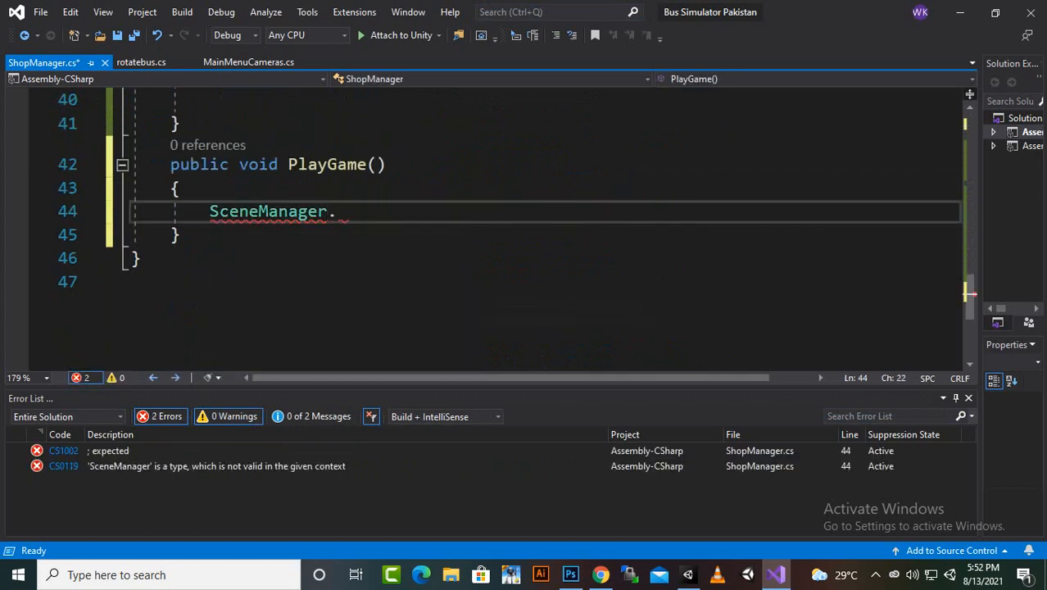
{"action": "type", "text": "LoadScene"}
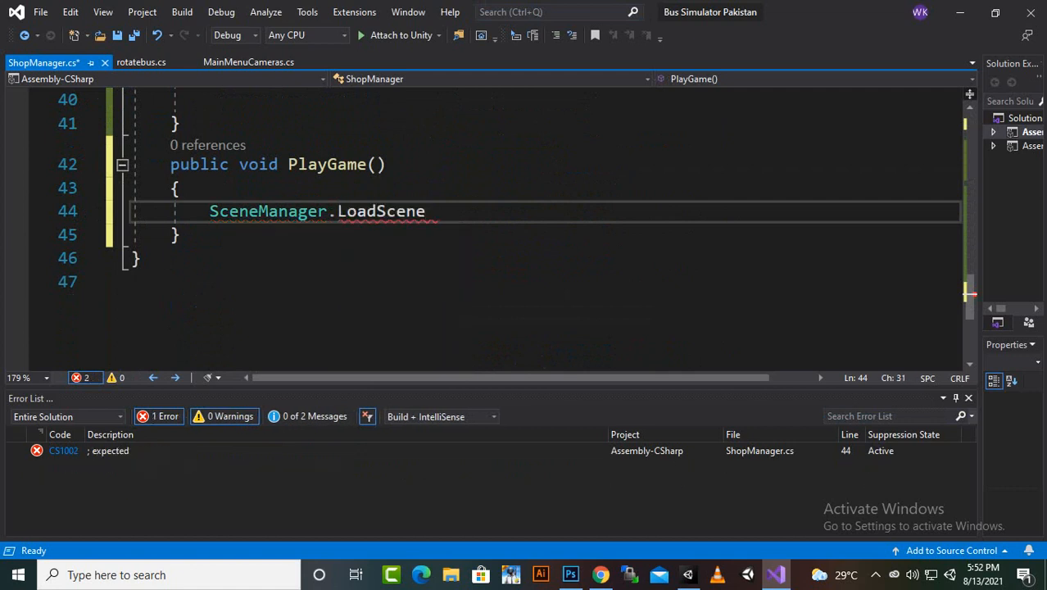
{"action": "type", "text": "()"}
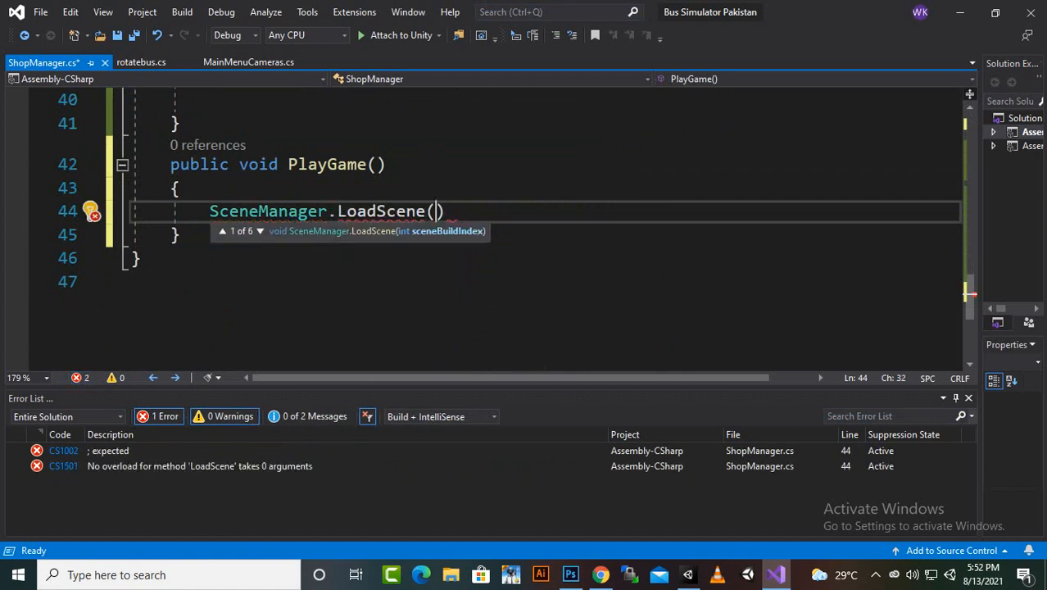
{"action": "type", "text": "1"}
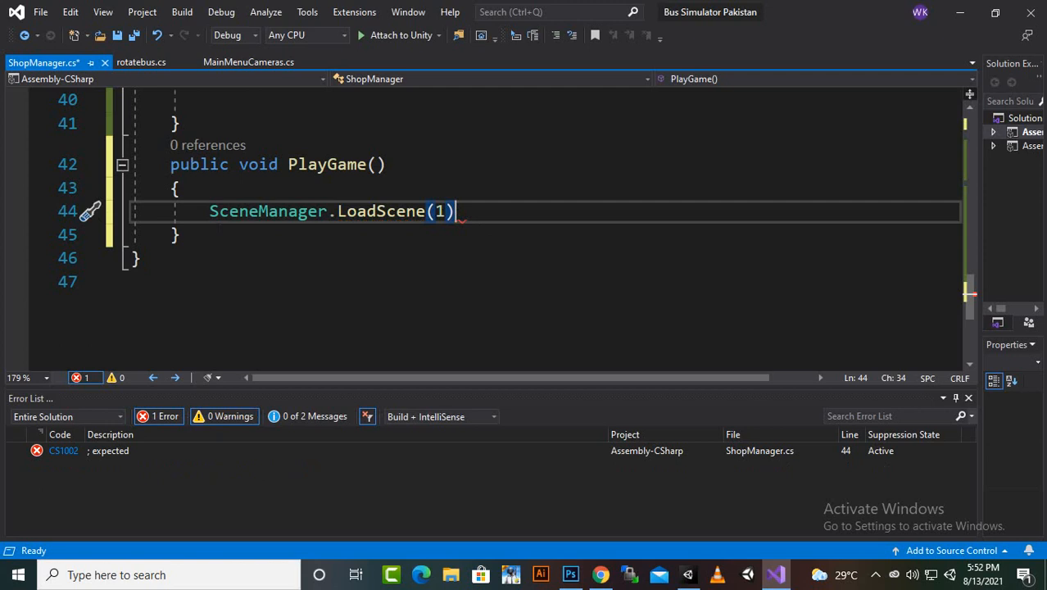
{"action": "type", "text": ";"}
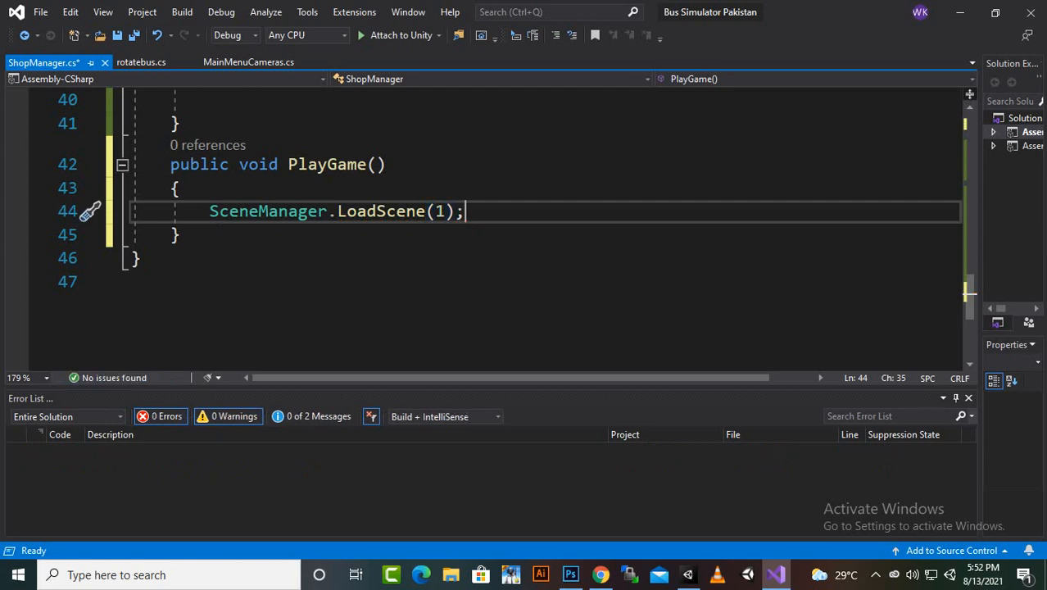
{"action": "key", "text": "ctrl+s"}
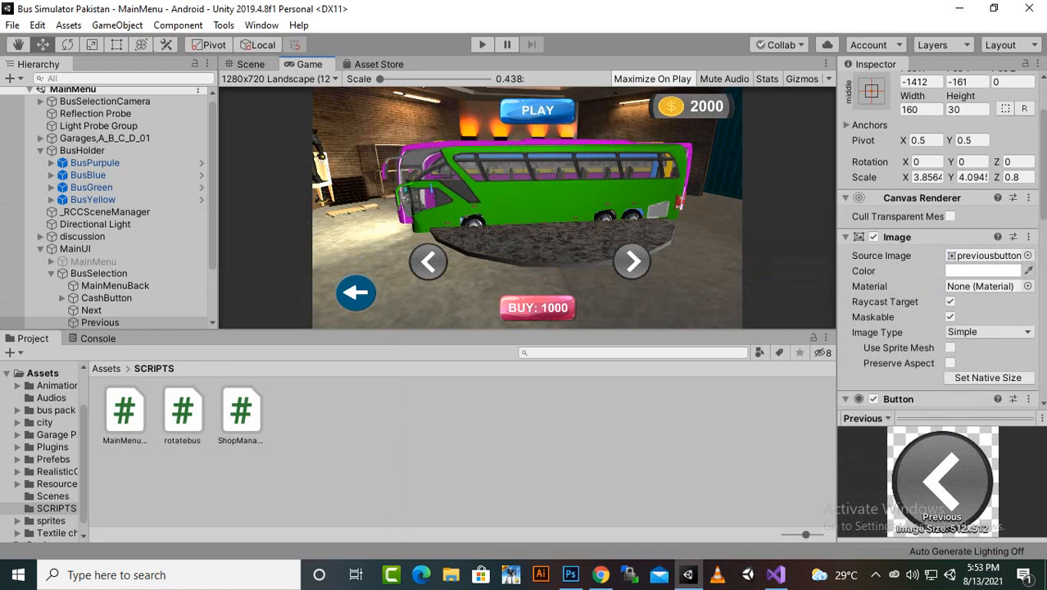
Set the Play button's On Click event to call ShopManager.PlayGame()
{"action": "left_click", "coordinate": [250, 64]}
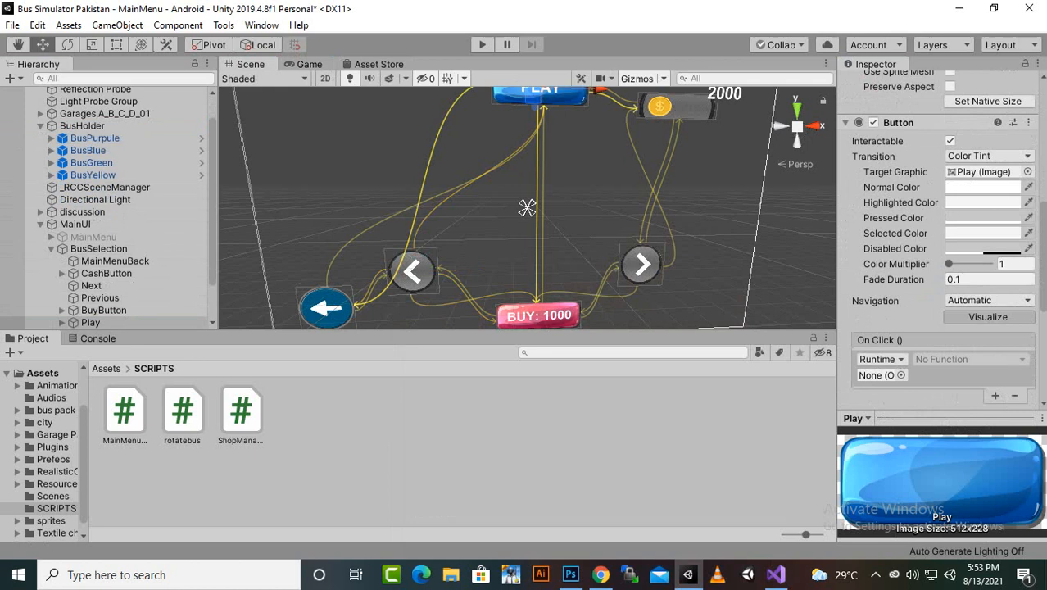
{"action": "left_click", "coordinate": [968, 358]}
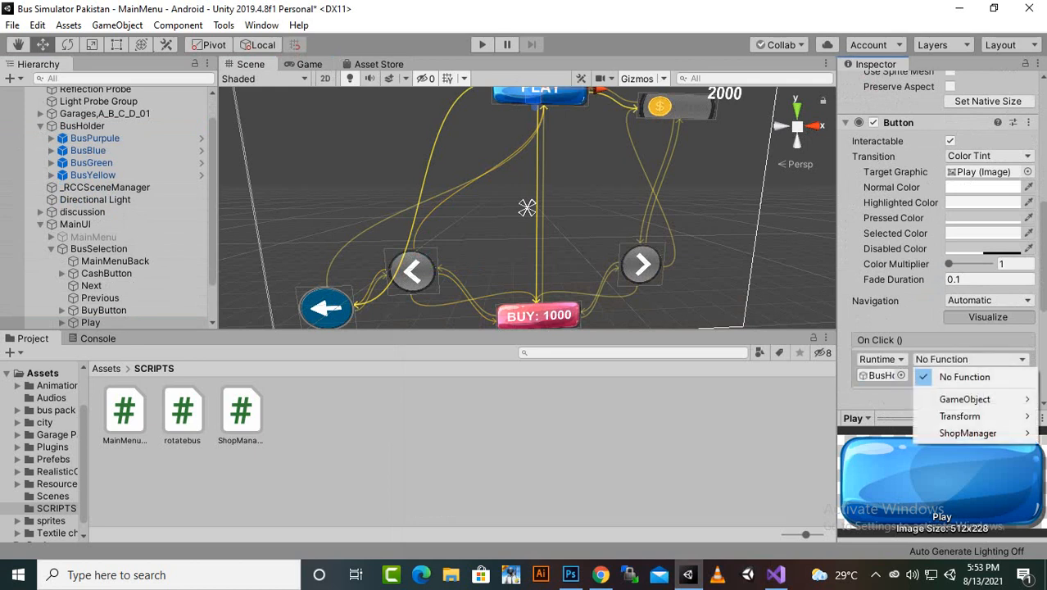
{"action": "mouse_move", "coordinate": [967, 433]}
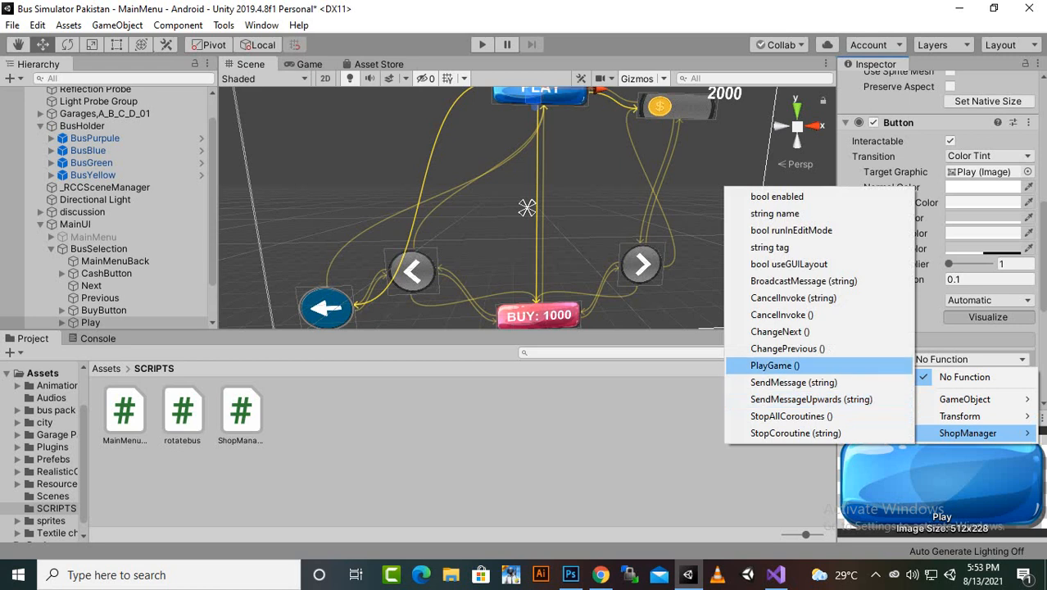
{"action": "left_click", "coordinate": [774, 364]}
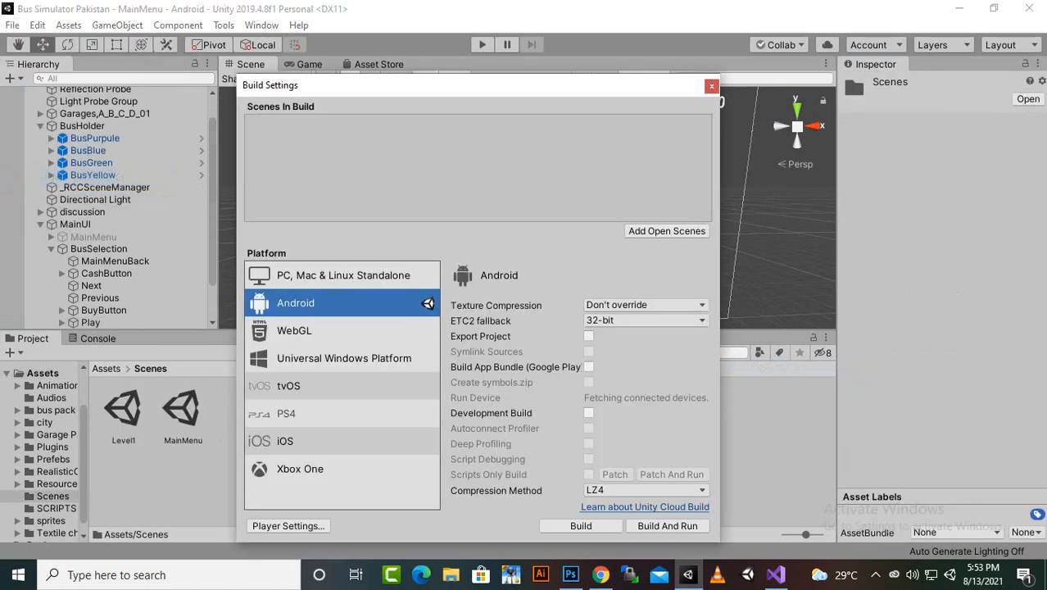
Add MainMenu then Level1 to Scenes In Build and close Build Settings
{"action": "left_click", "coordinate": [666, 230]}
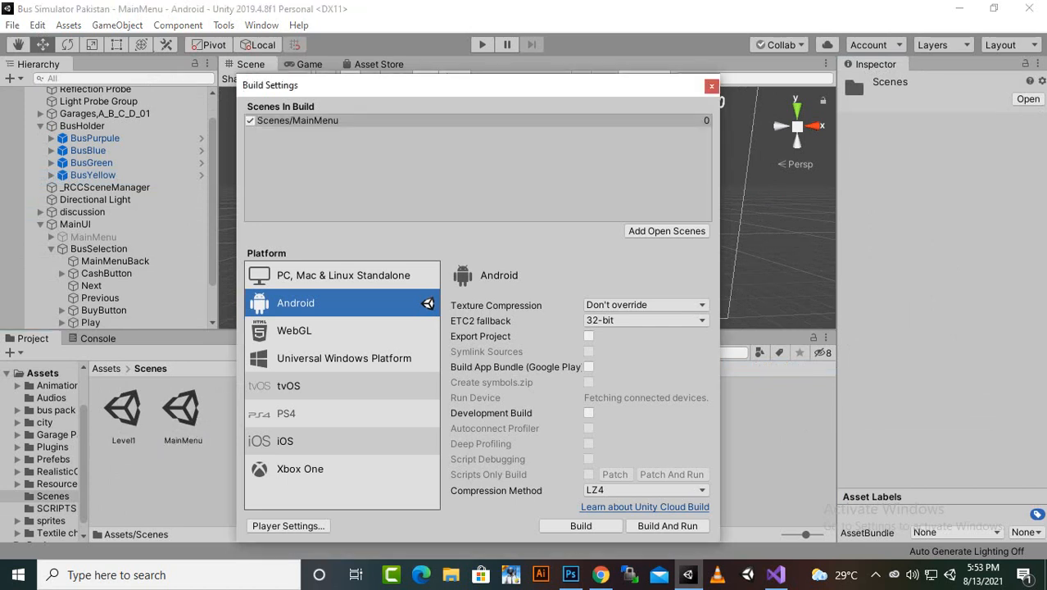
{"action": "left_click", "coordinate": [666, 231]}
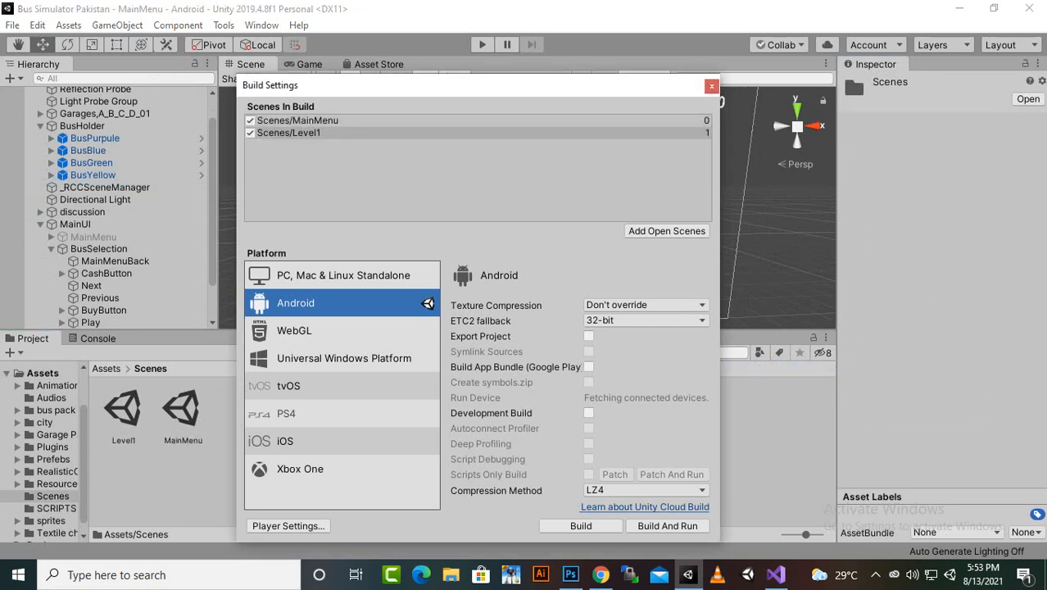
{"action": "left_click", "coordinate": [711, 85]}
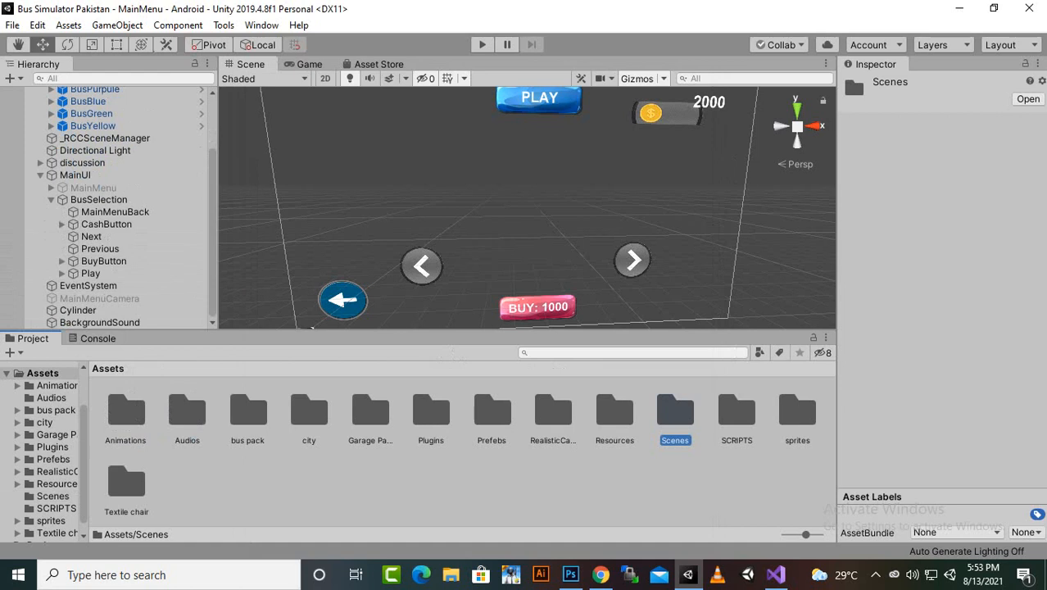
Open the Level1 scene from the Scenes folder
{"action": "double_click", "coordinate": [675, 414]}
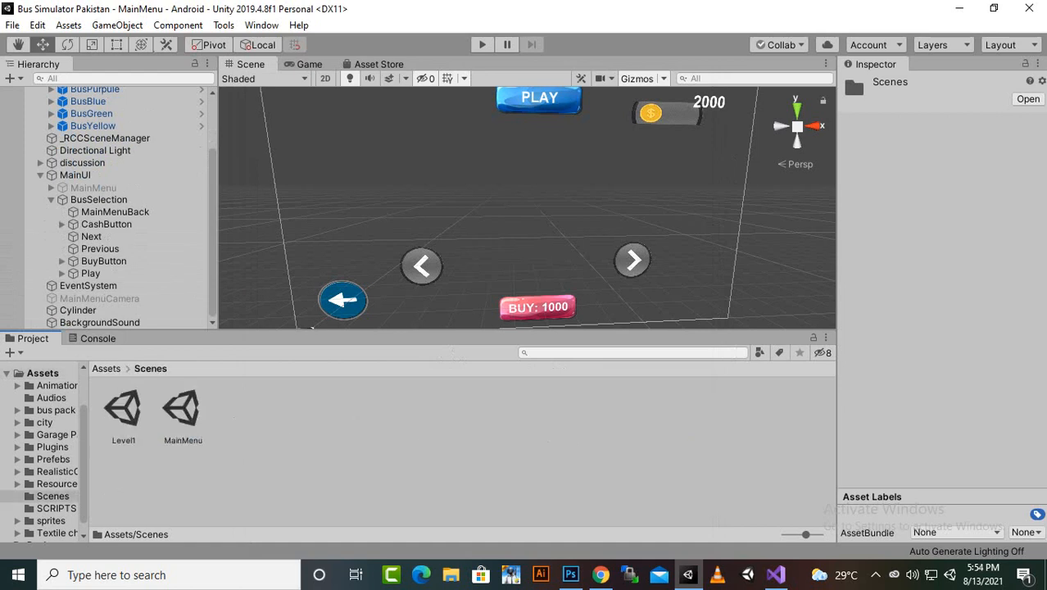
{"action": "left_click", "coordinate": [122, 407]}
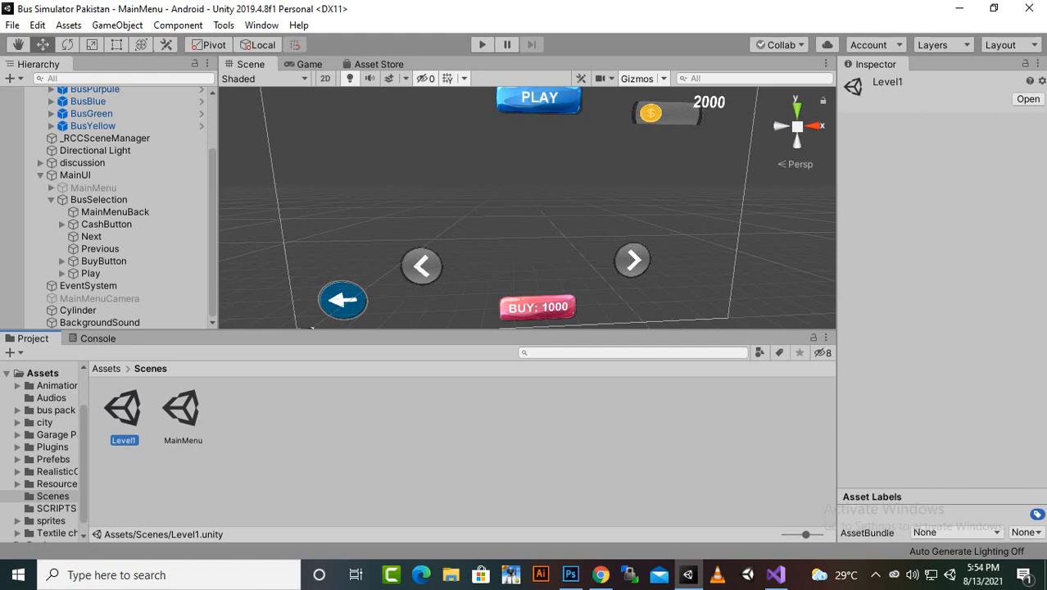
{"action": "double_click", "coordinate": [123, 407]}
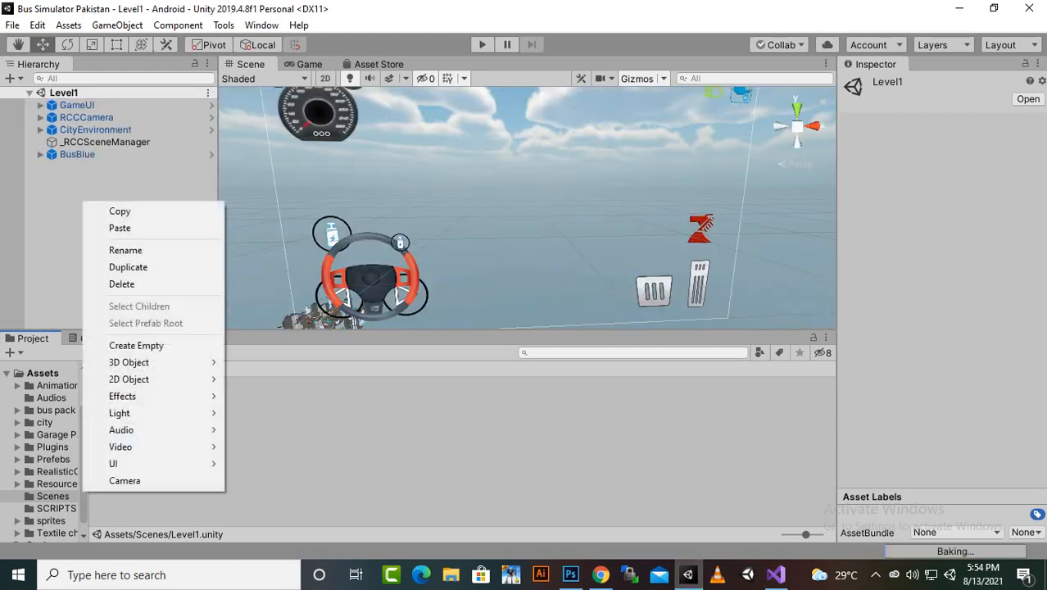
Create an empty Buses object at the blue bus's position, removing the original blue bus
{"action": "left_click", "coordinate": [136, 345]}
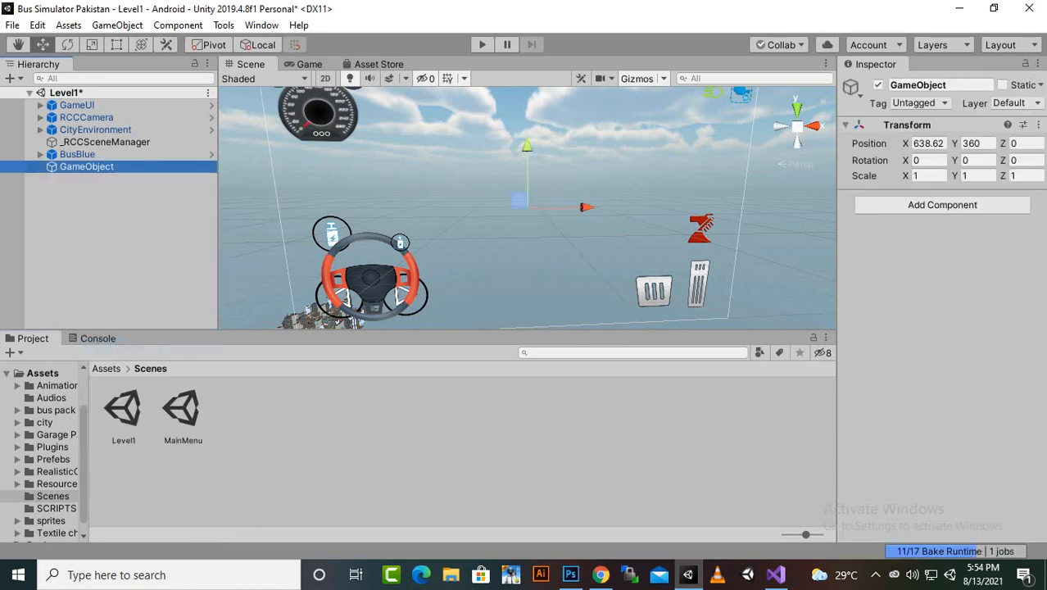
{"action": "double_click", "coordinate": [86, 166]}
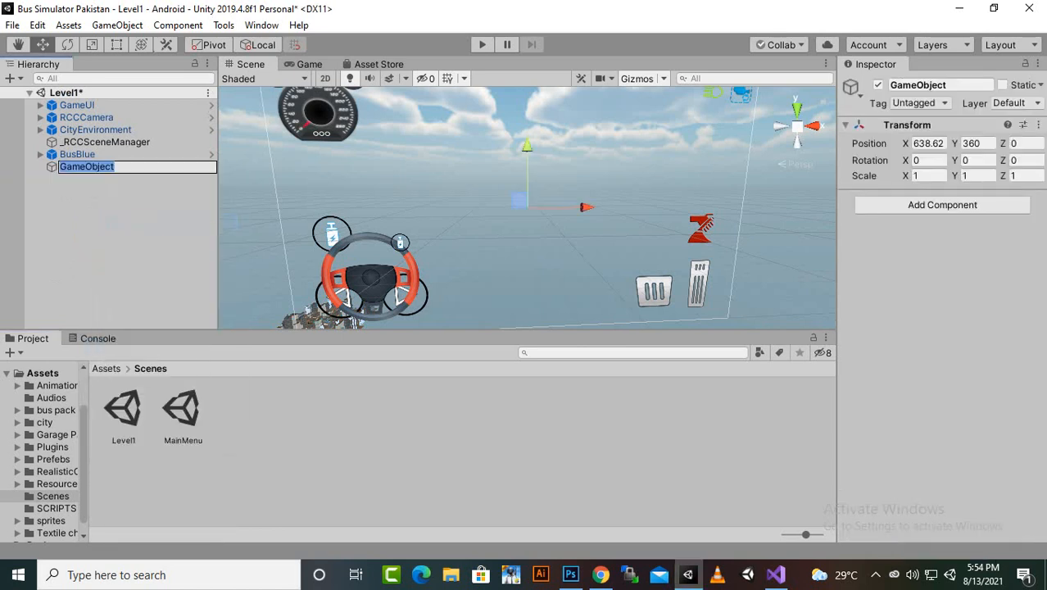
{"action": "type", "text": "Buses"}
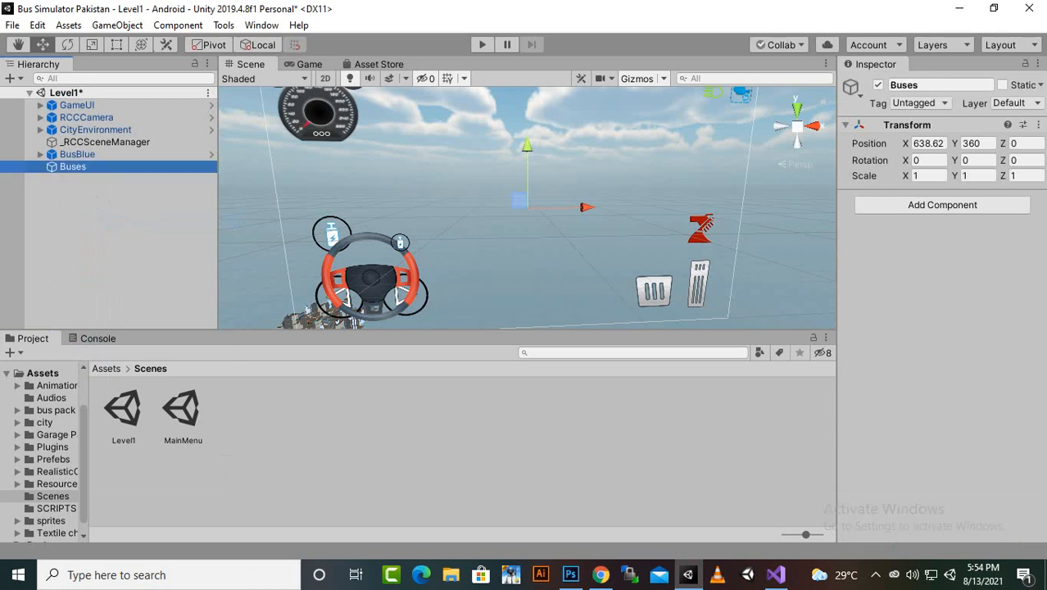
{"action": "left_click", "coordinate": [77, 154]}
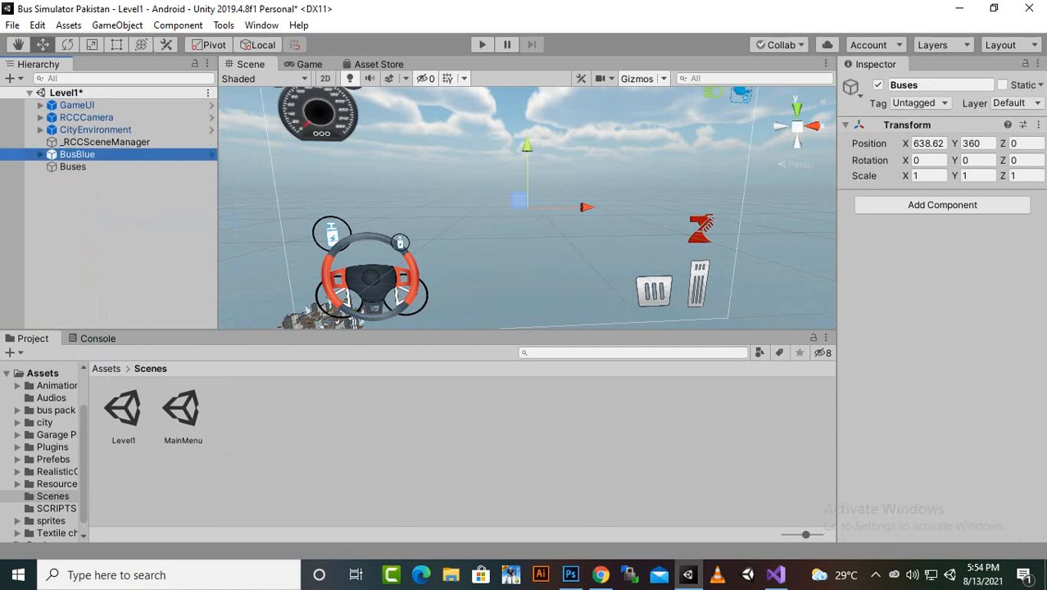
{"action": "left_click", "coordinate": [77, 154]}
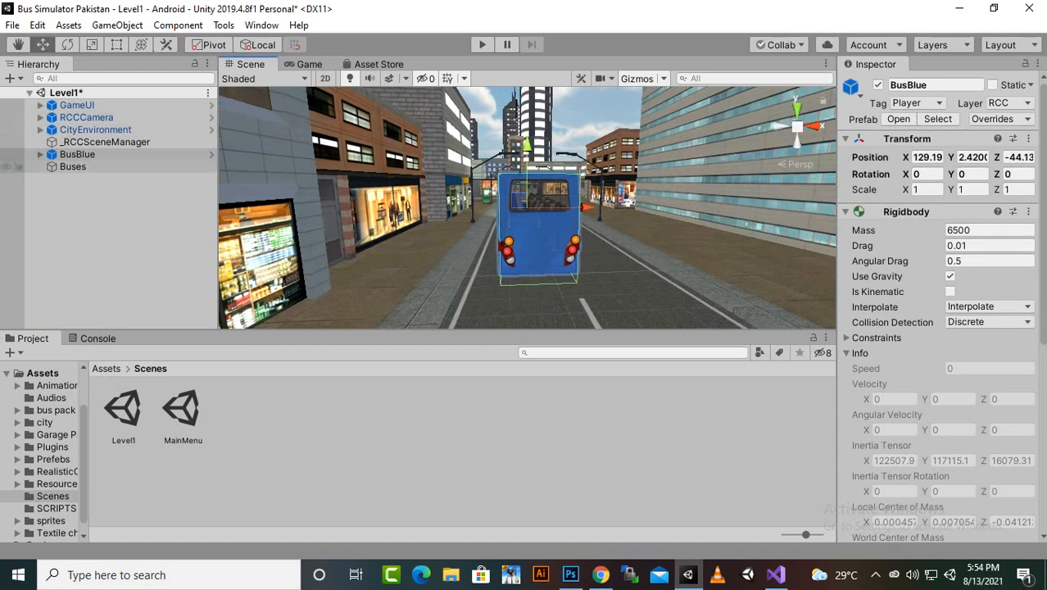
{"action": "left_click", "coordinate": [72, 166]}
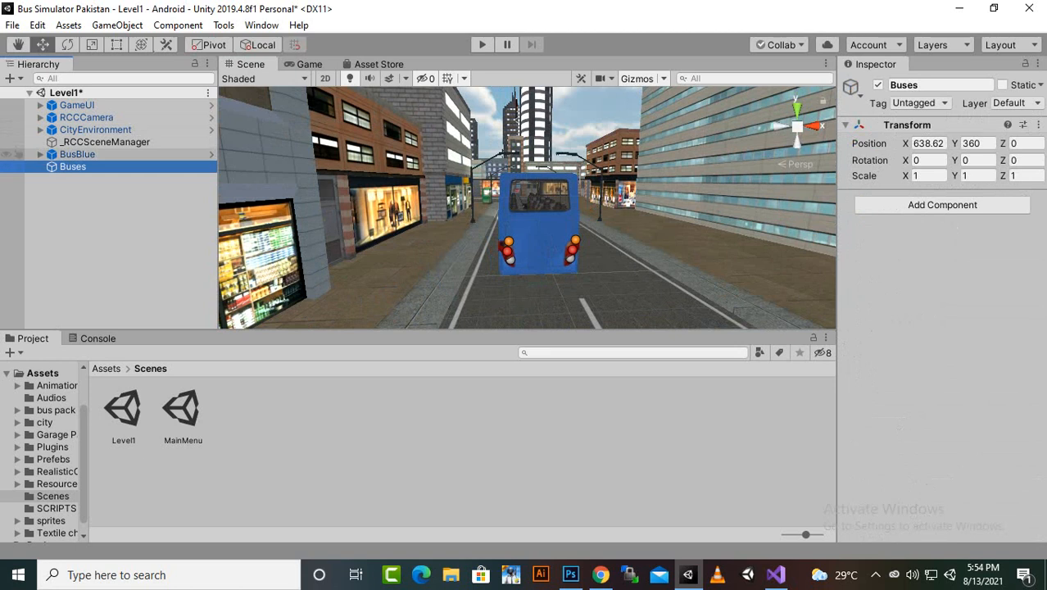
{"action": "left_click", "coordinate": [77, 154]}
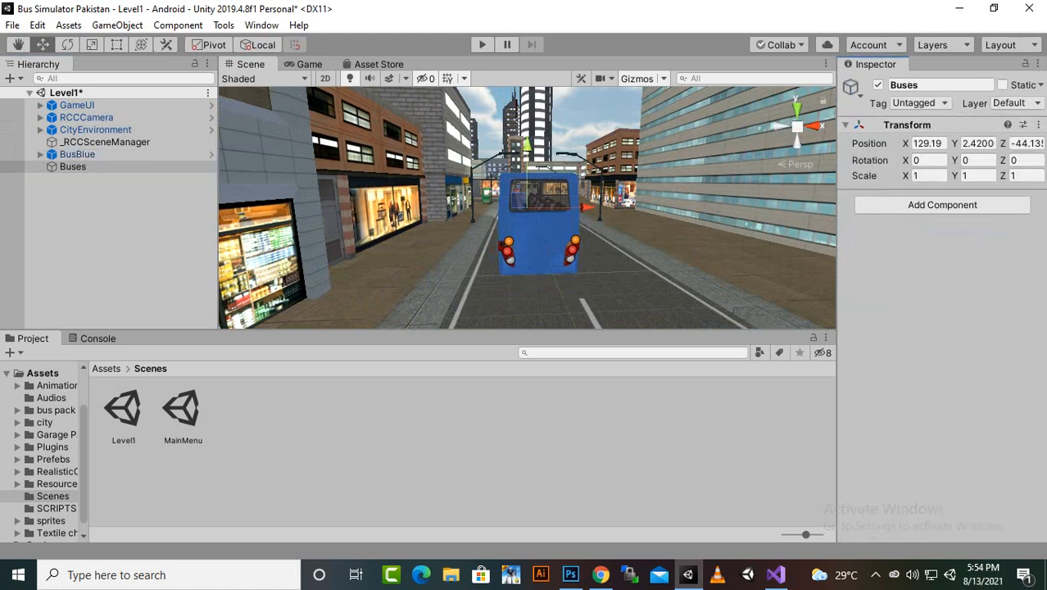
{"action": "left_click", "coordinate": [77, 154]}
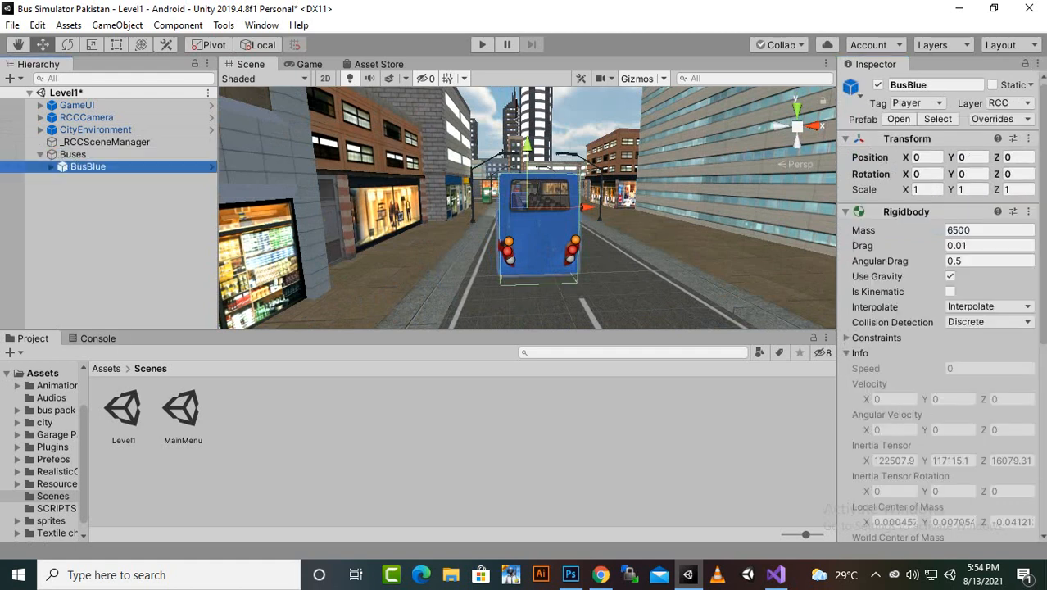
{"action": "left_click", "coordinate": [106, 368]}
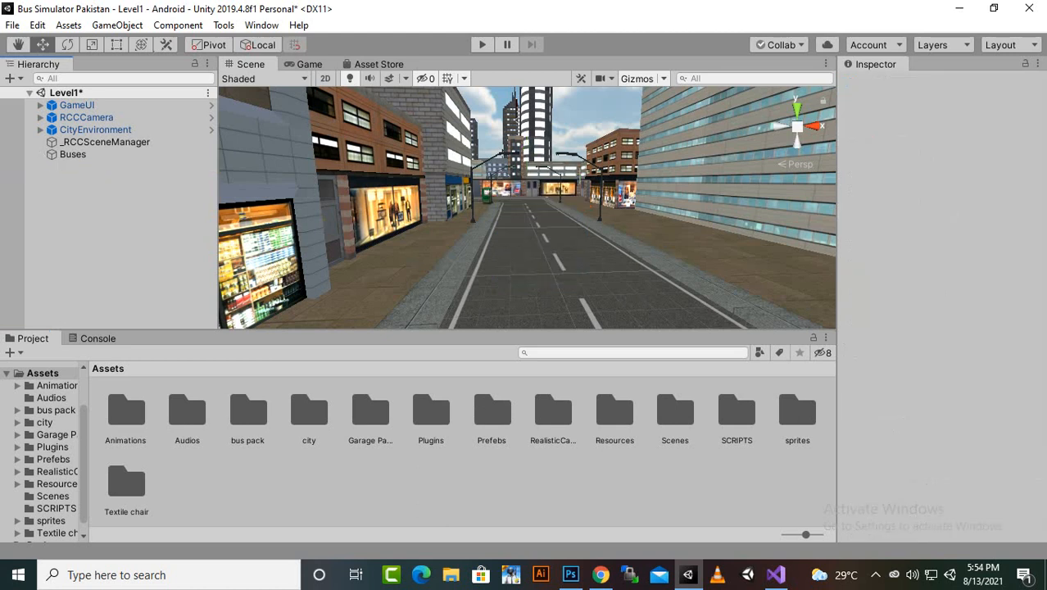
Add the purple, blue, green and yellow bus prefabs and parent them under Buses
{"action": "left_click", "coordinate": [491, 410]}
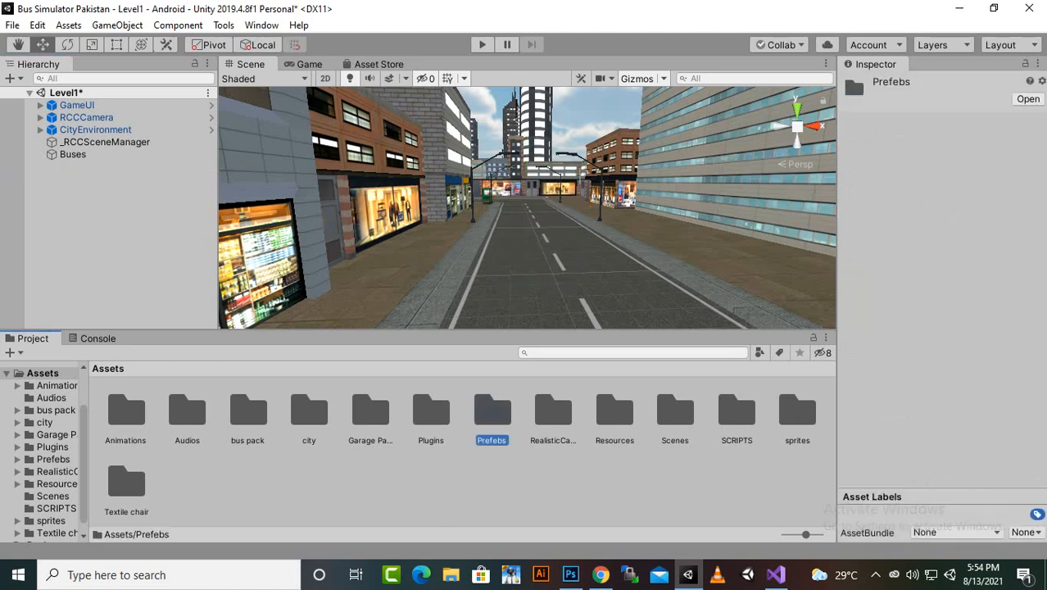
{"action": "double_click", "coordinate": [491, 410]}
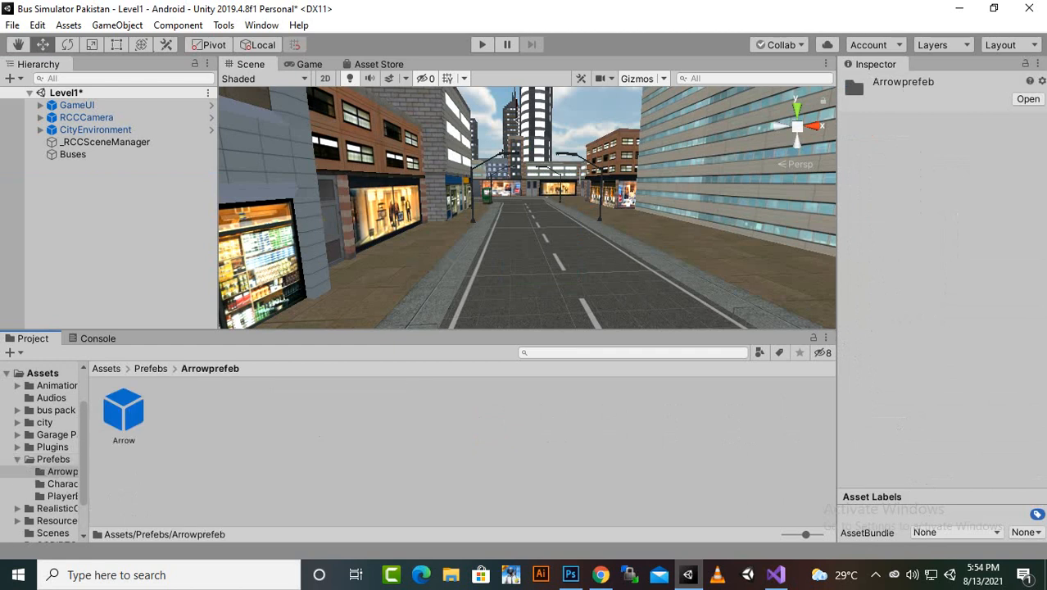
{"action": "left_click", "coordinate": [151, 367]}
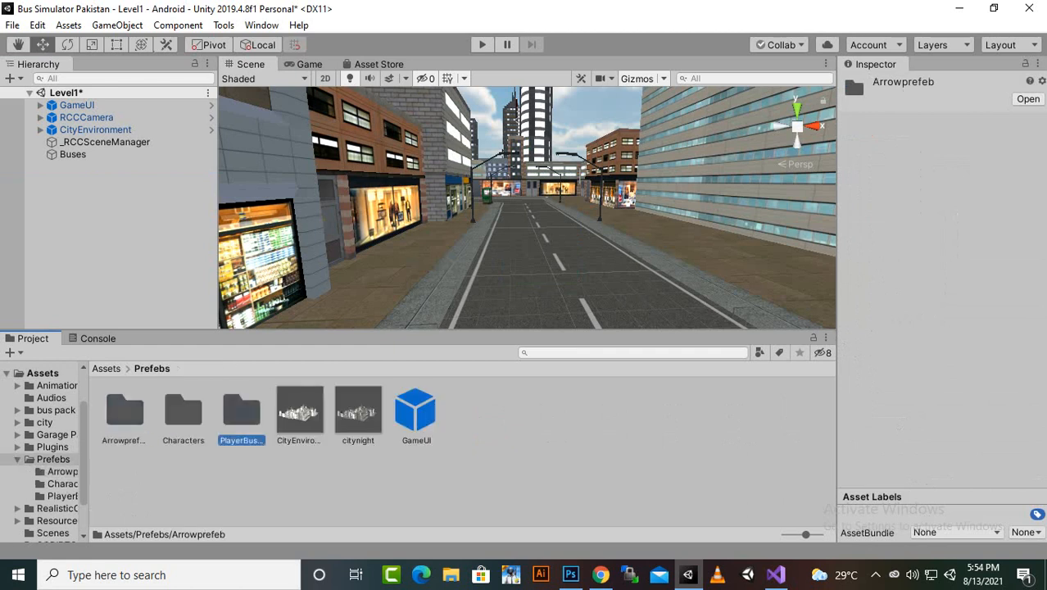
{"action": "double_click", "coordinate": [240, 409]}
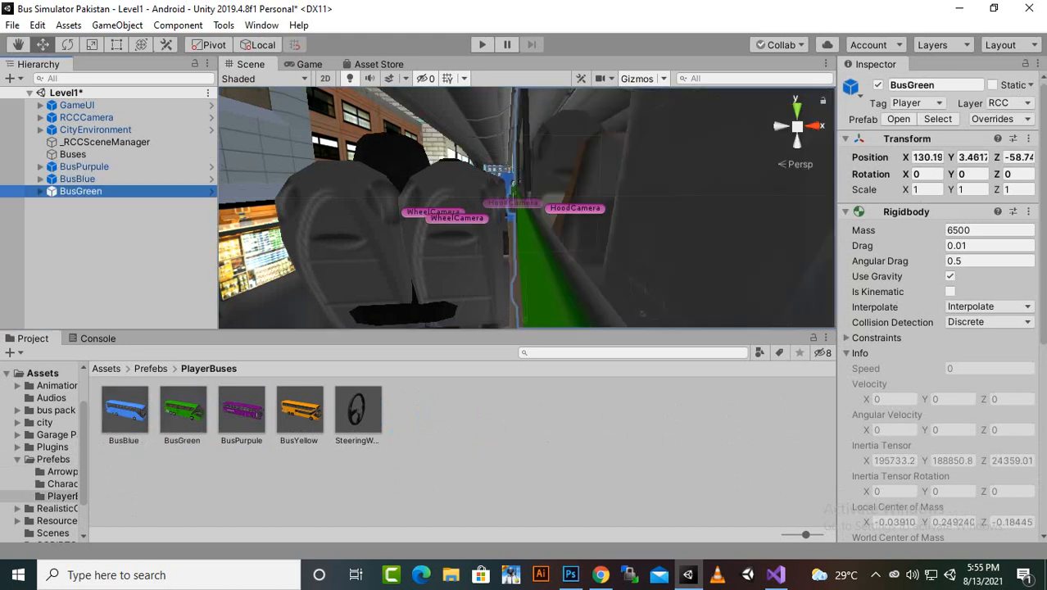
{"action": "left_click", "coordinate": [298, 409]}
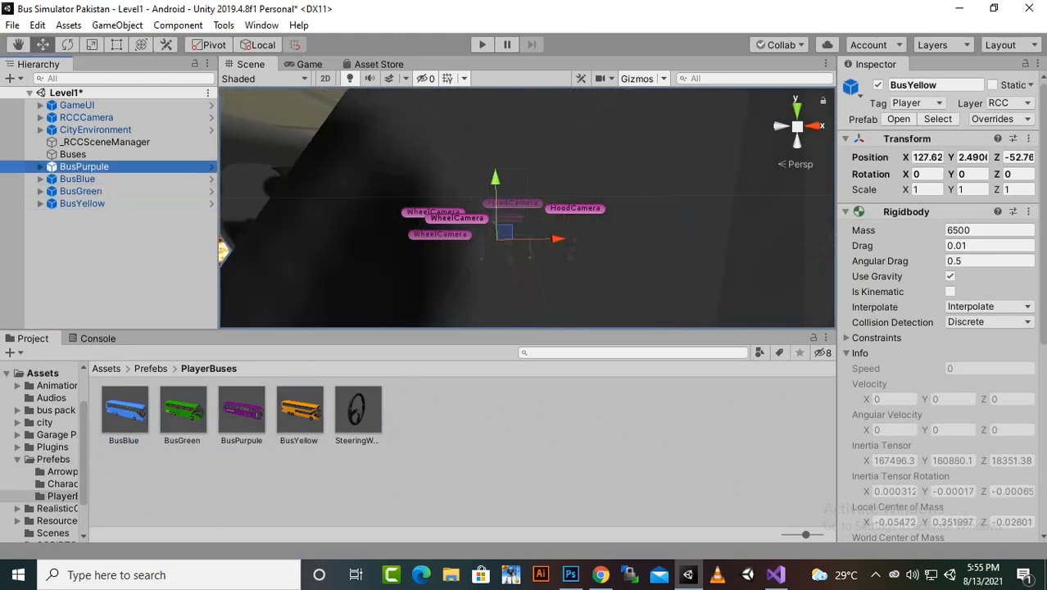
{"action": "left_click", "coordinate": [77, 178]}
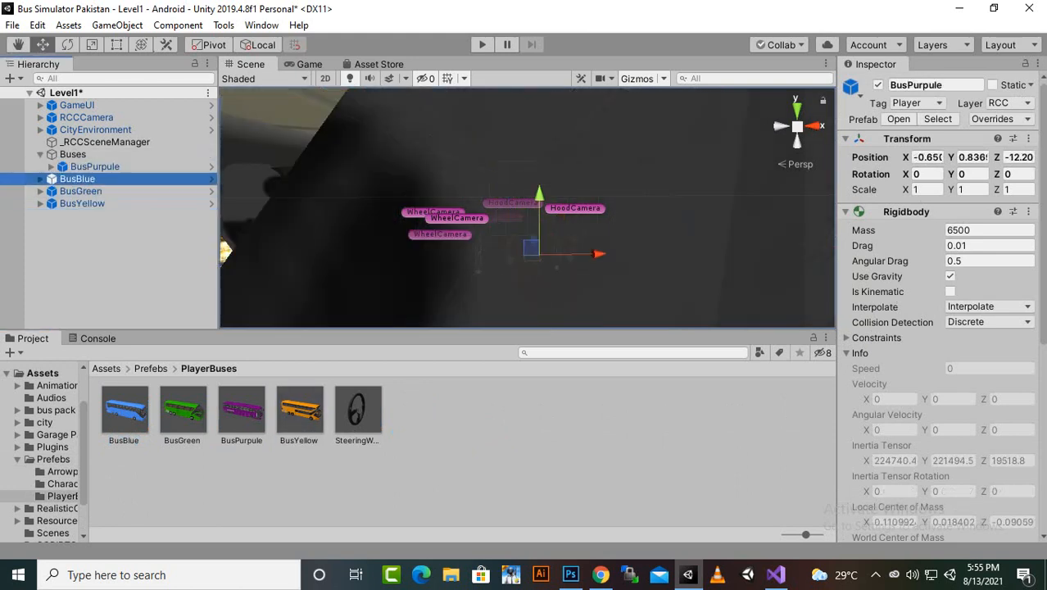
{"action": "left_click", "coordinate": [80, 190]}
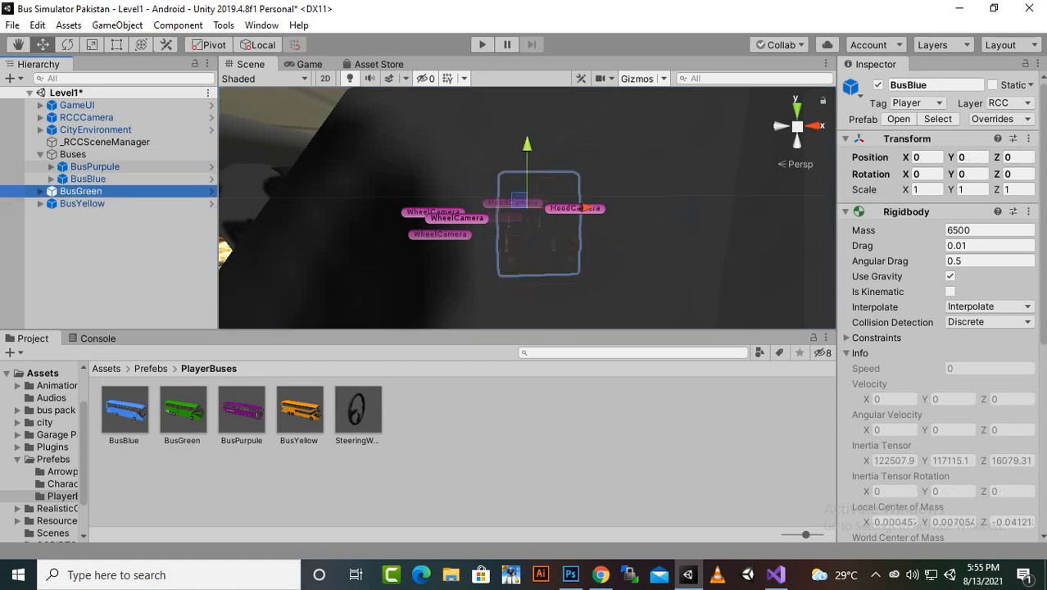
{"action": "left_click", "coordinate": [82, 203]}
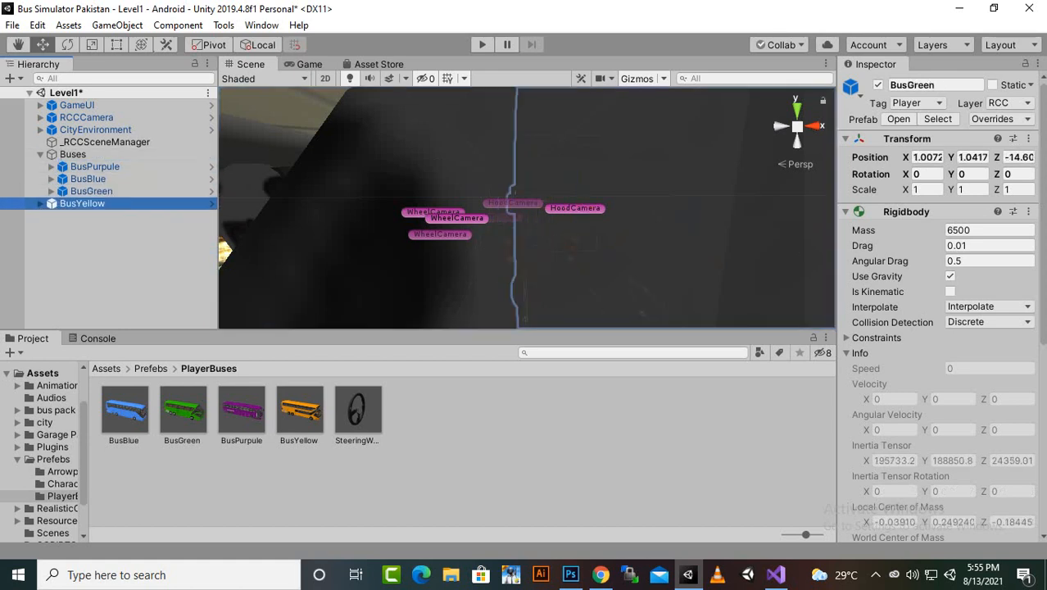
{"action": "left_click", "coordinate": [82, 203]}
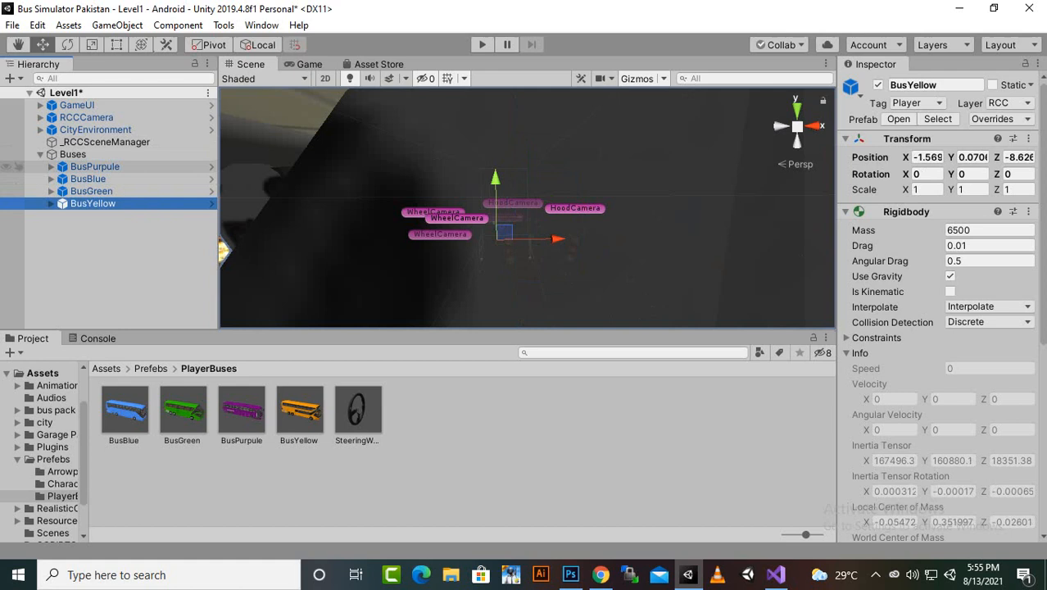
{"action": "left_click", "coordinate": [72, 154]}
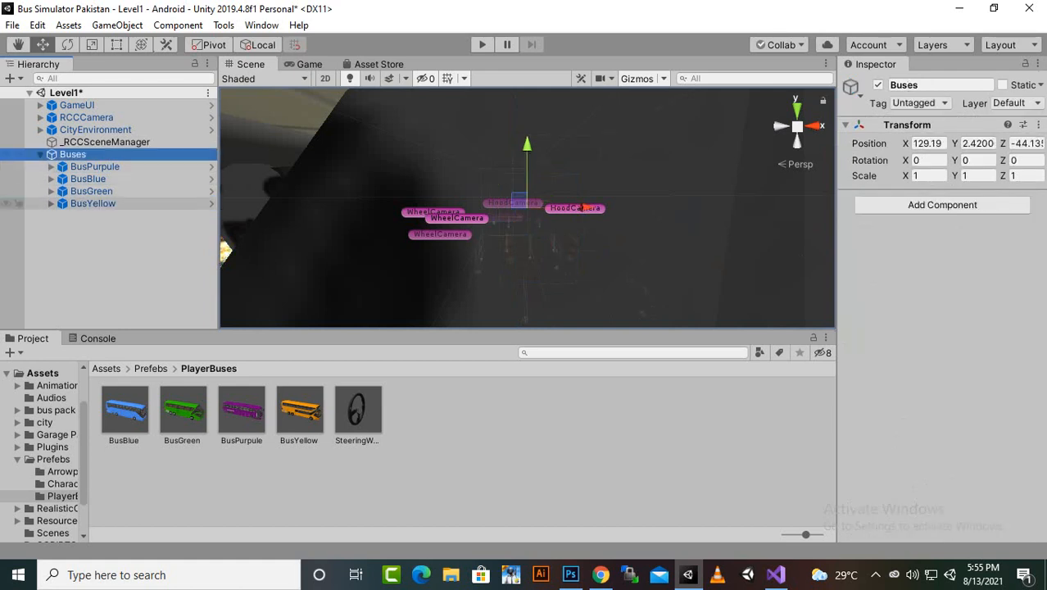
{"action": "left_click", "coordinate": [39, 154]}
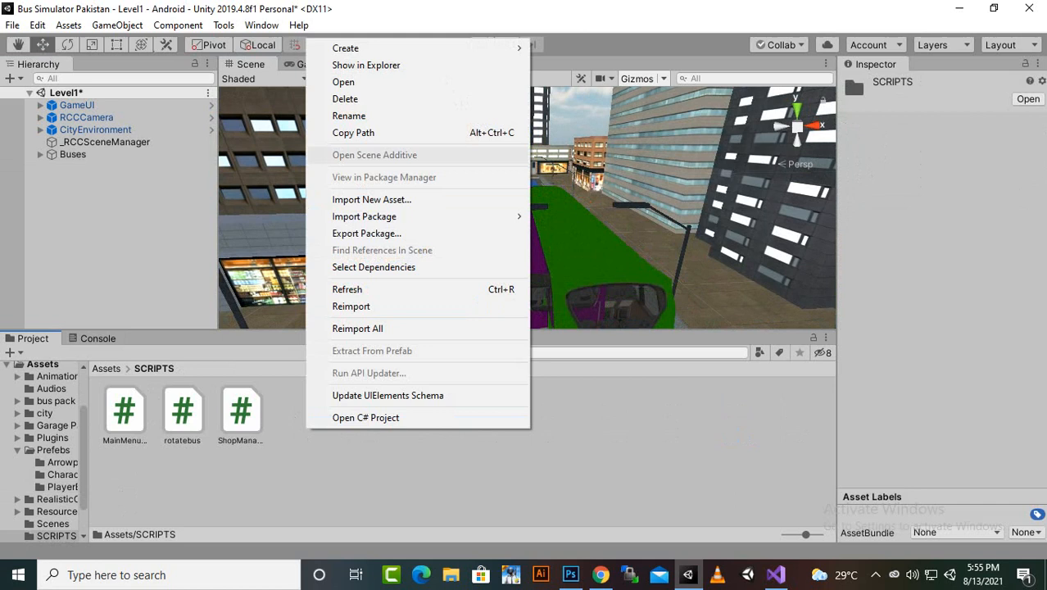
Create a C# script named SelectBus in the SCRIPTS folder
{"action": "left_click", "coordinate": [344, 48]}
{"action": "type", "text": "SelectBus"}
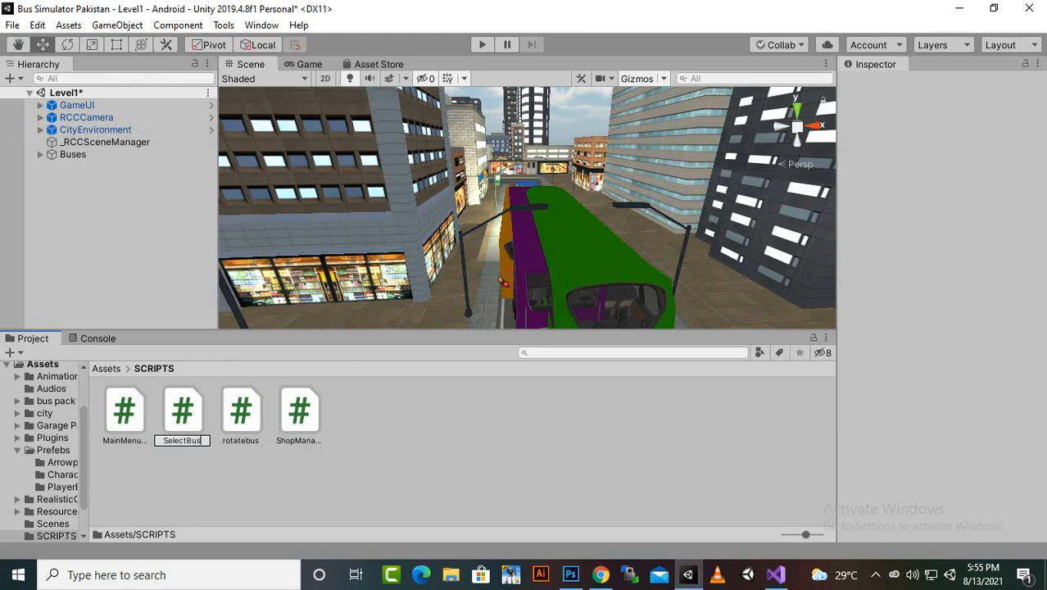
{"action": "left_click", "coordinate": [774, 574]}
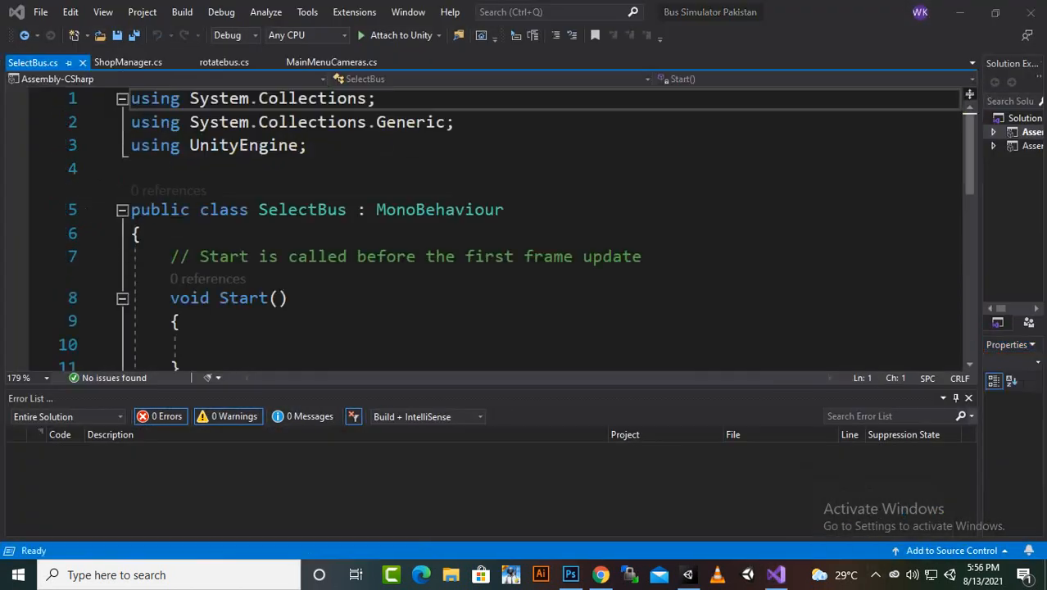
Copy ShopManager's currentBusIndex and busModels fields and Start method into SelectBus.cs
{"action": "left_click", "coordinate": [129, 62]}
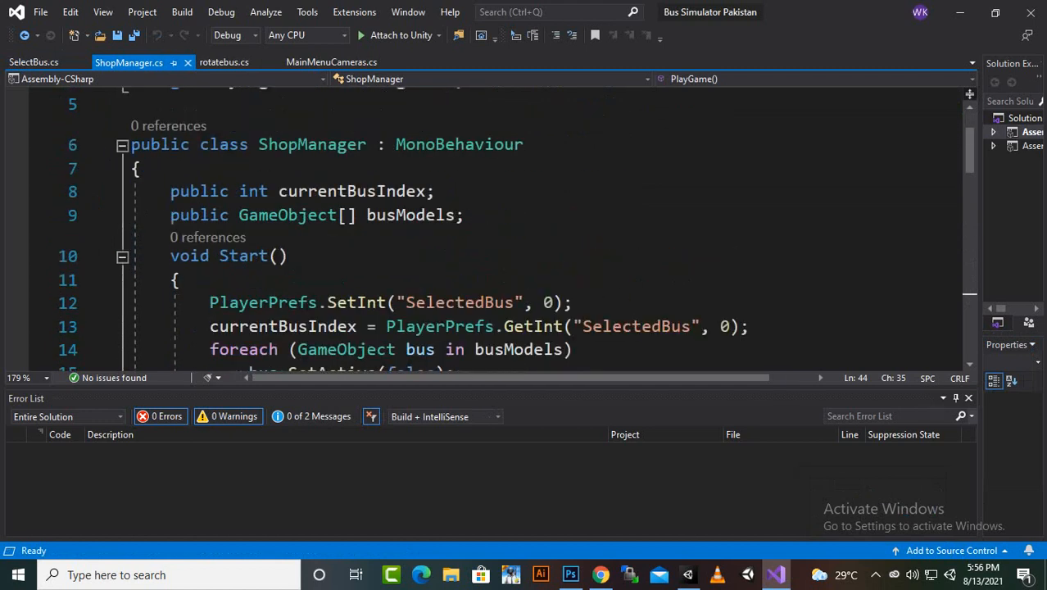
{"action": "left_click_drag", "start_coordinate": [169, 191], "coordinate": [180, 280]}
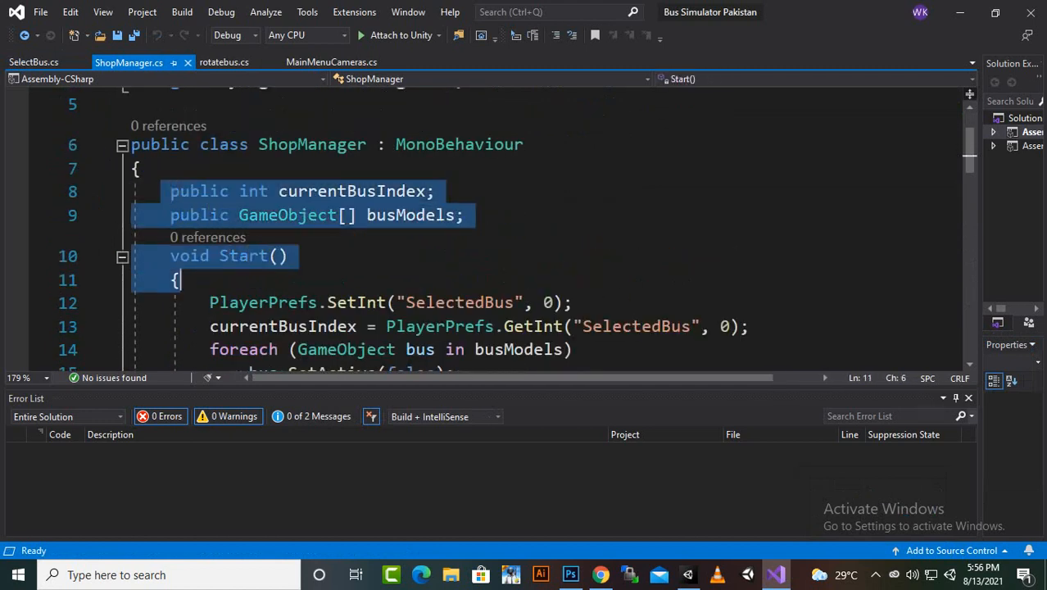
{"action": "scroll", "scroll_direction": "down", "scroll_amount": 3}
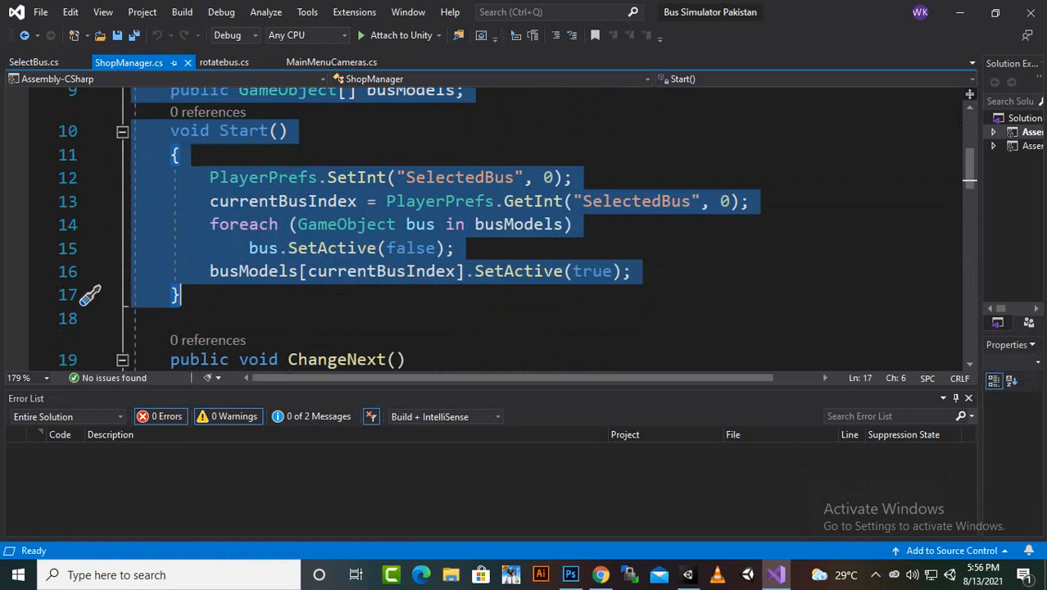
{"action": "left_click", "coordinate": [33, 62]}
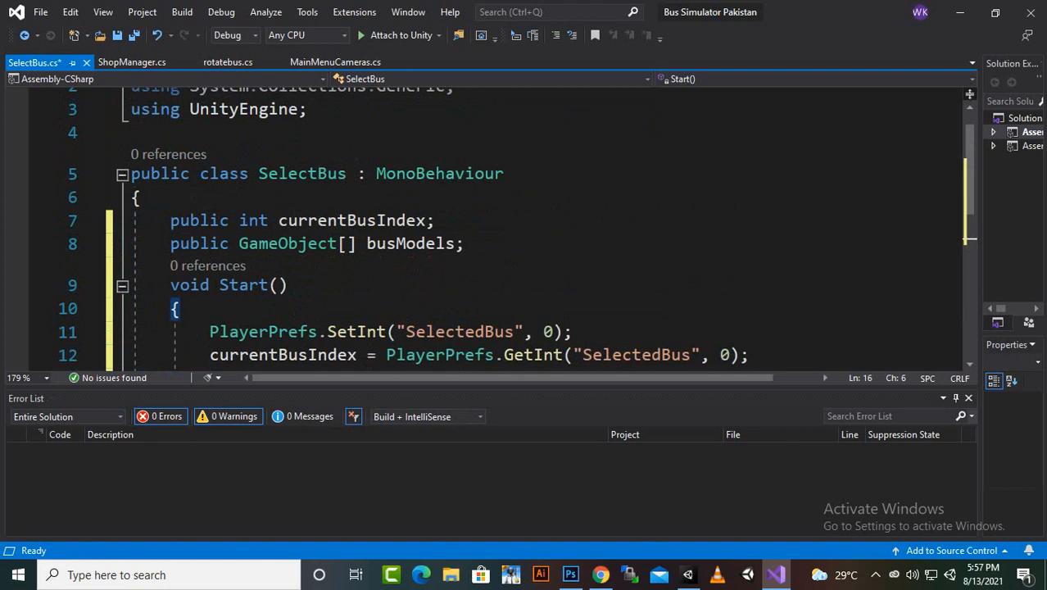
Delete the PlayerPrefs.SetInt line that resets the selected bus to 0
{"action": "scroll", "scroll_direction": "down", "scroll_amount": 3}
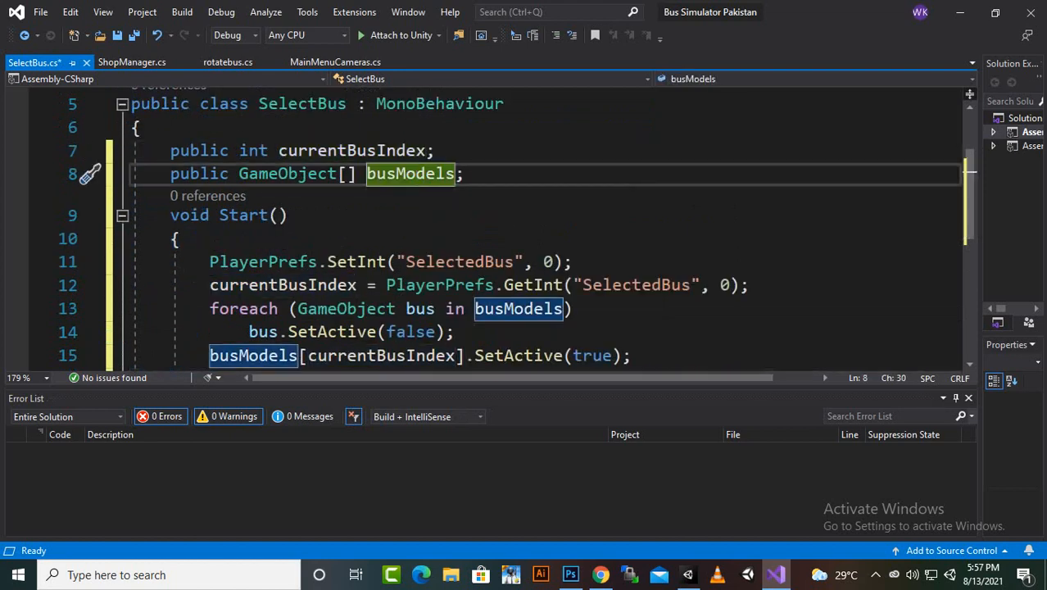
{"action": "left_click", "coordinate": [262, 261]}
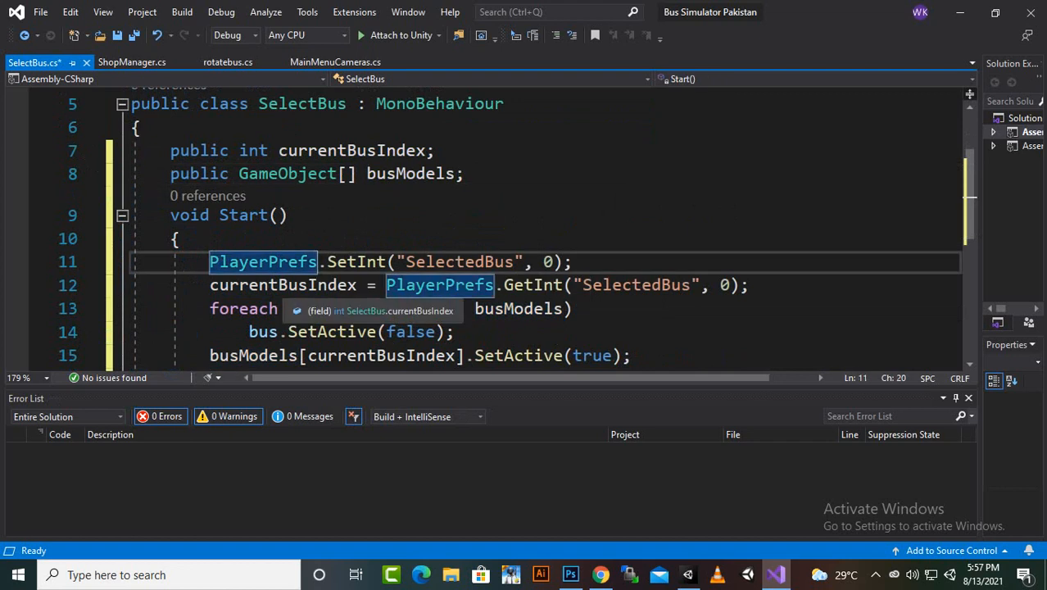
{"action": "left_click", "coordinate": [282, 284]}
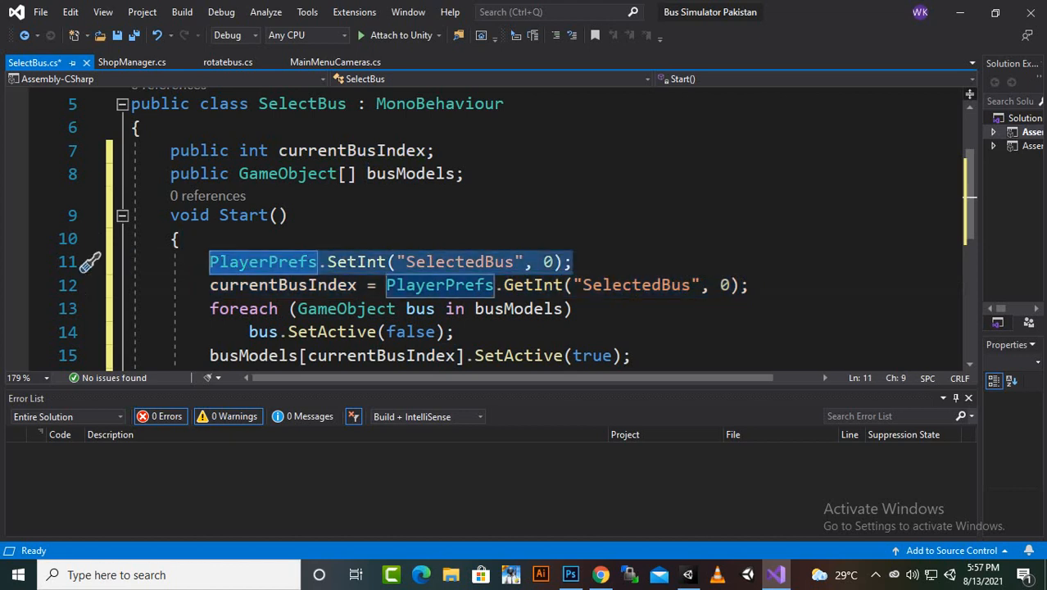
{"action": "key", "text": "Delete"}
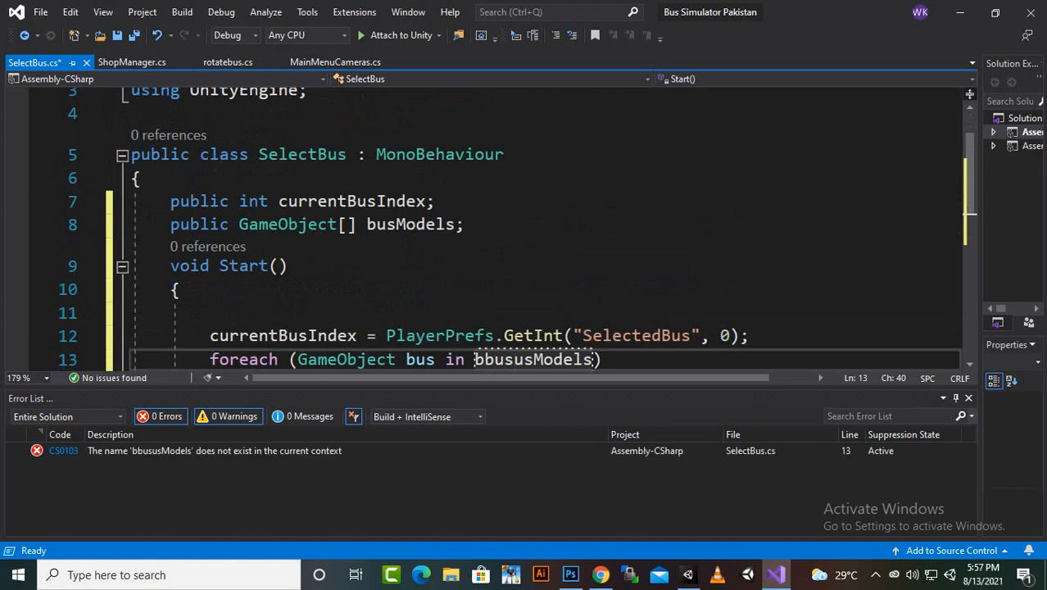
Rename busModels to busses in its declaration and usages, then save SelectBus
{"action": "type", "text": "busModels"}
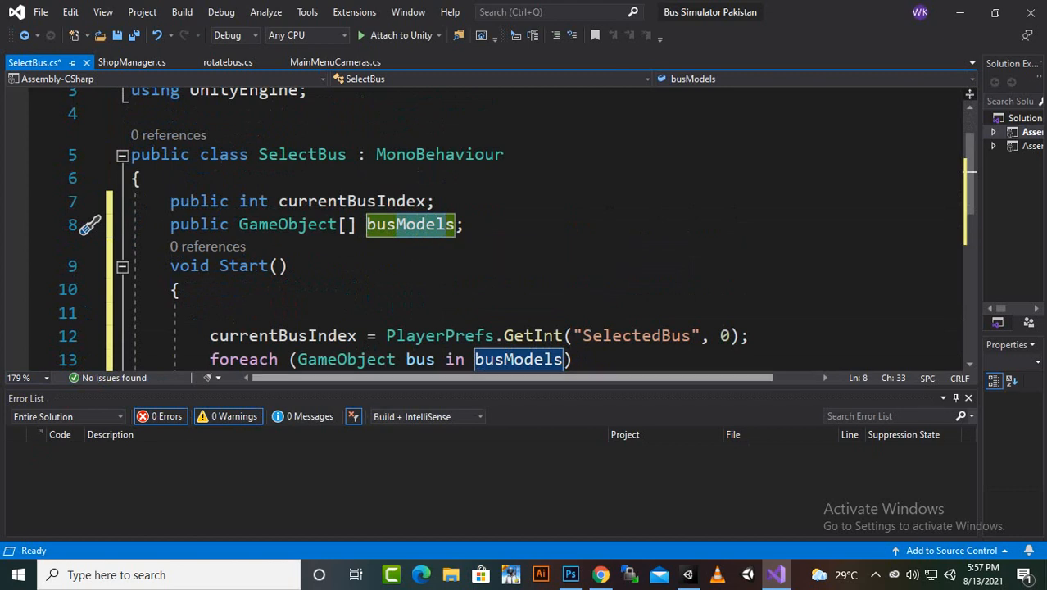
{"action": "type", "text": "busses"}
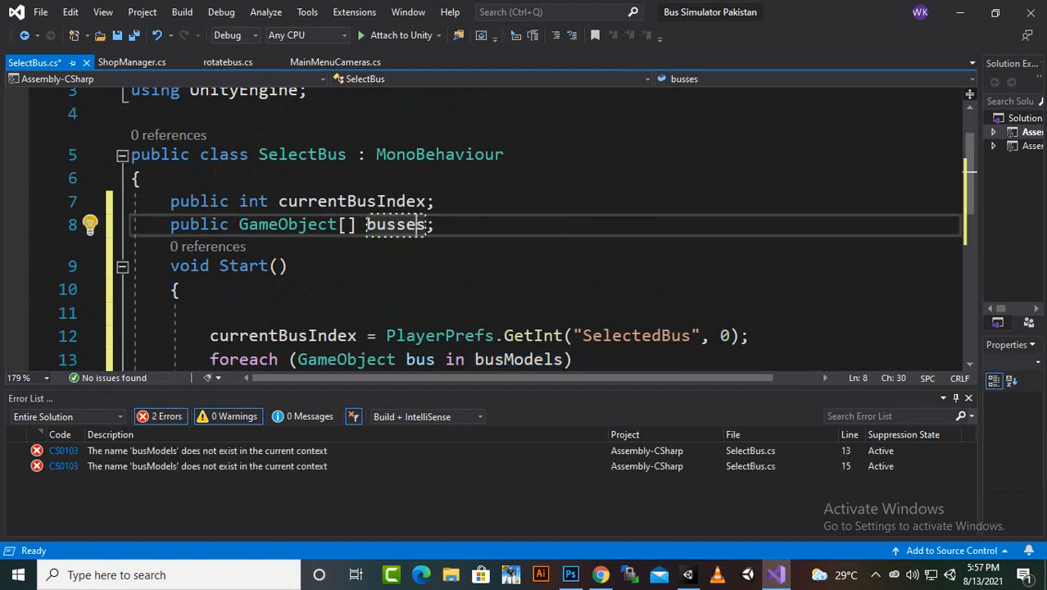
{"action": "double_click", "coordinate": [518, 359]}
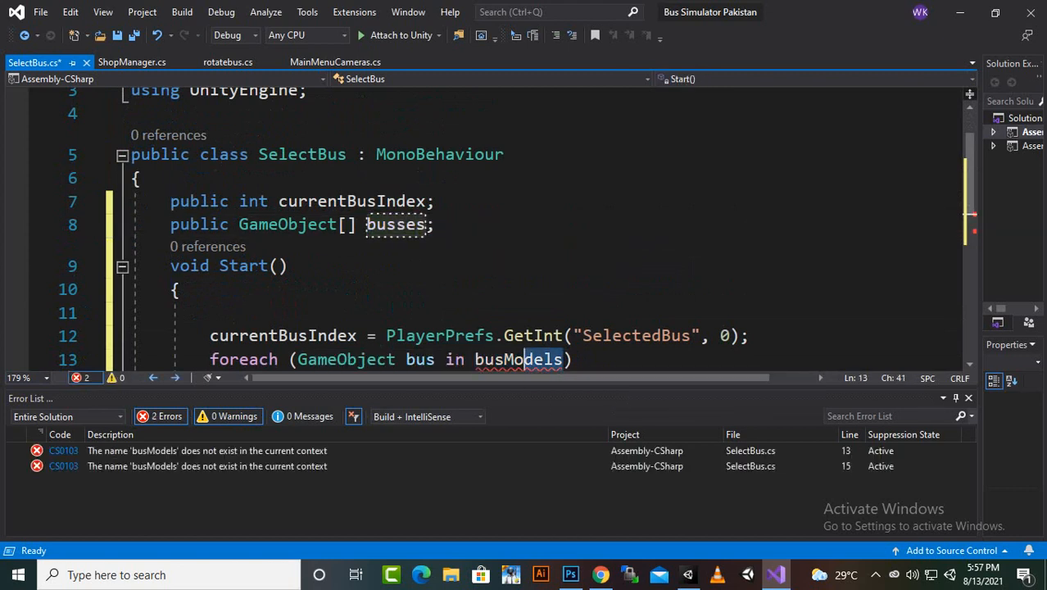
{"action": "double_click", "coordinate": [518, 359]}
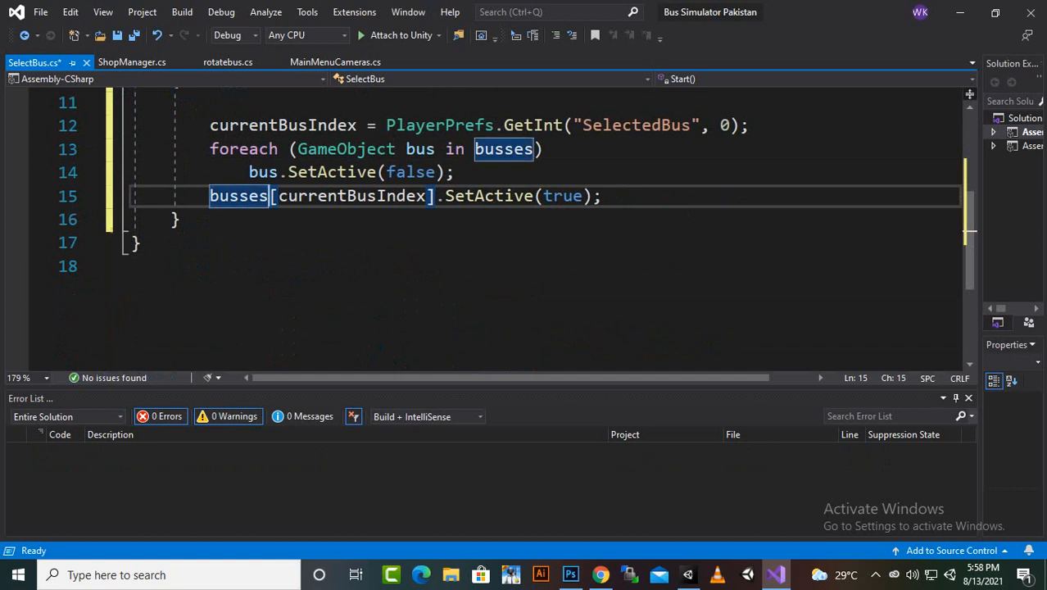
{"action": "left_click", "coordinate": [392, 172]}
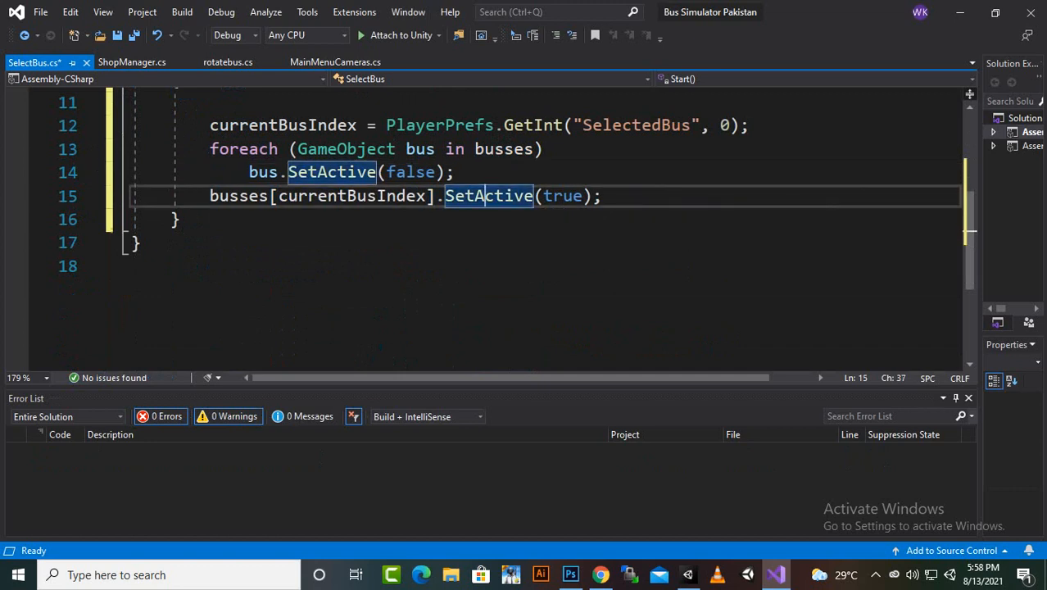
{"action": "key", "text": "ctrl+s"}
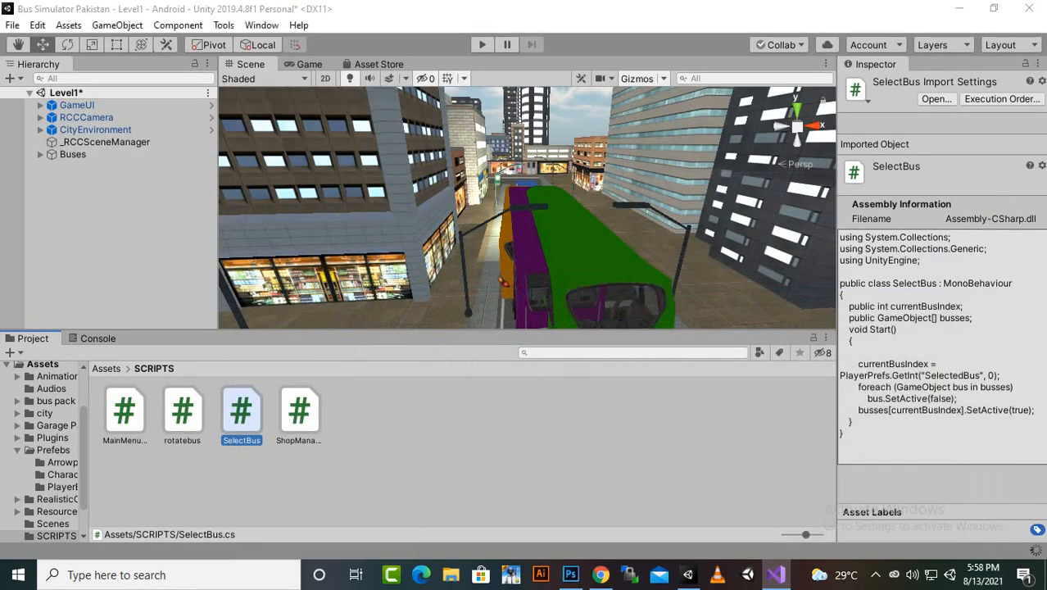
Fill the Buses object's Busses list with four buses (BusPurpule, BusBlue, BusGreen, BusYellow) and save Level1
{"action": "left_click", "coordinate": [72, 154]}
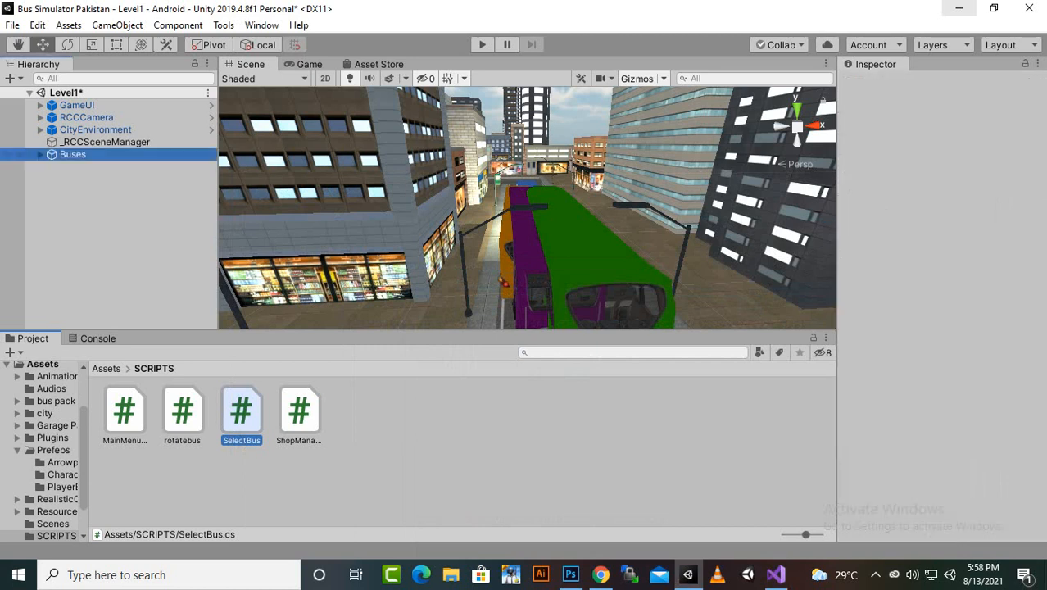
{"action": "left_click", "coordinate": [72, 154]}
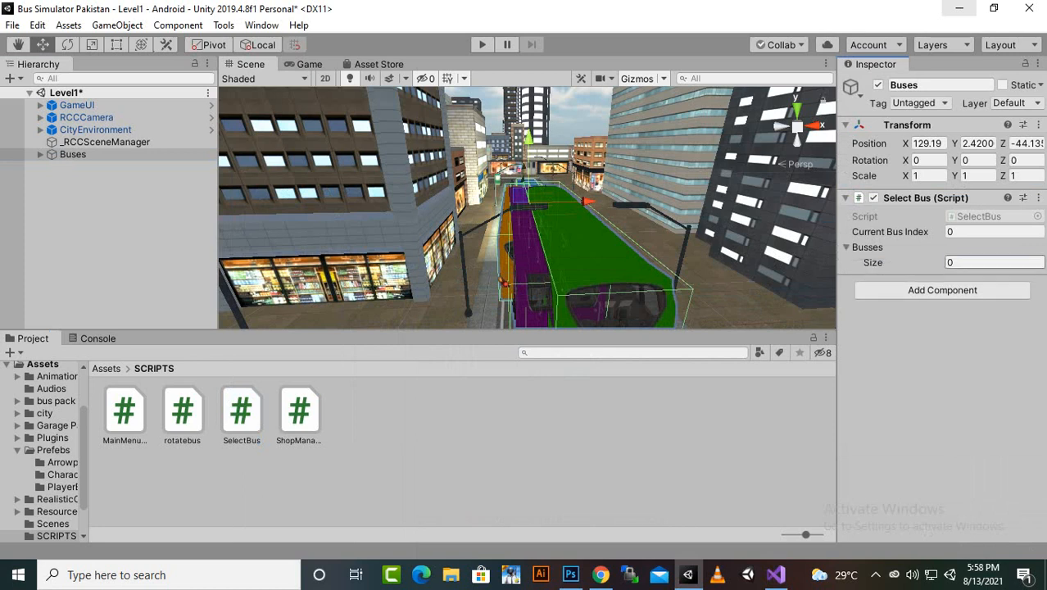
{"action": "type", "text": "4"}
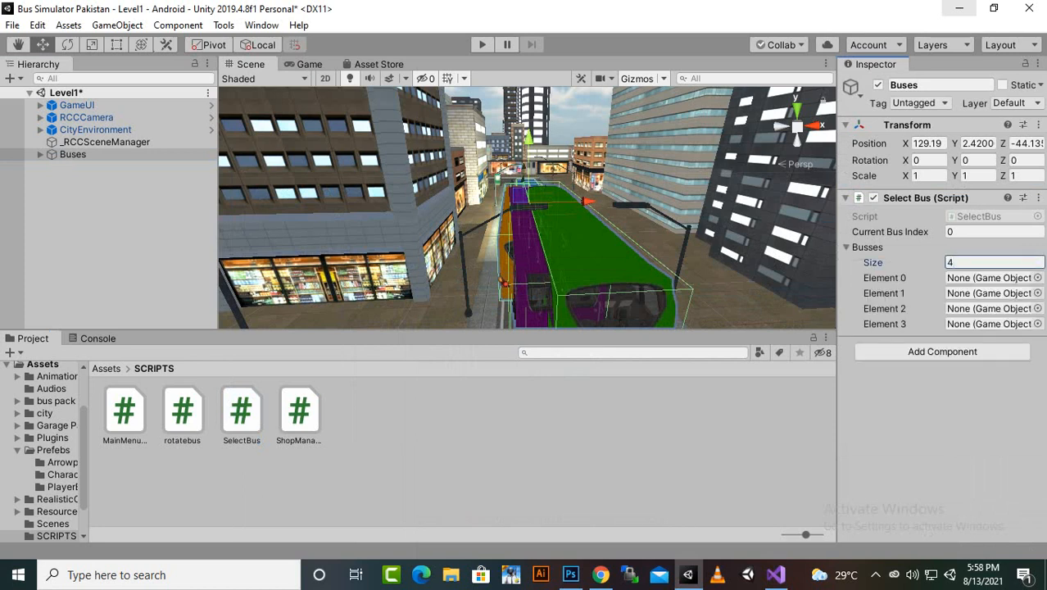
{"action": "left_click", "coordinate": [73, 154]}
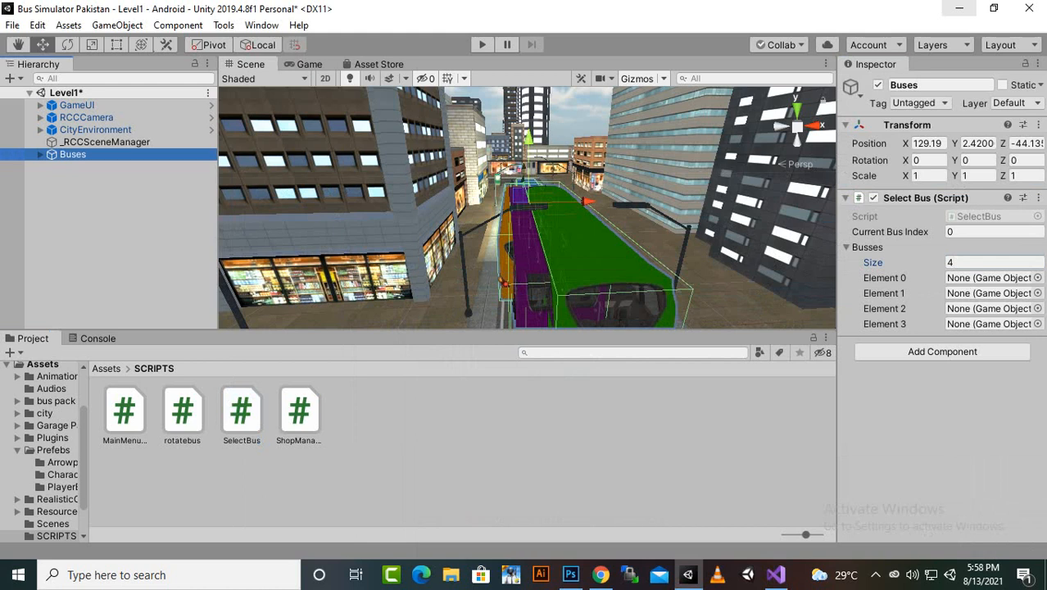
{"action": "left_click", "coordinate": [40, 154]}
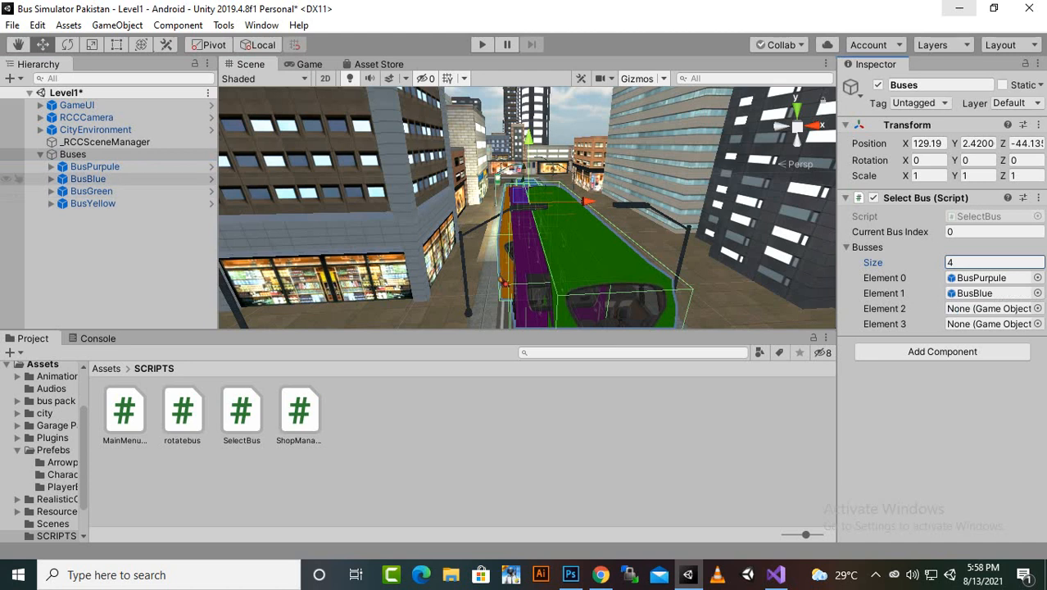
{"action": "left_click", "coordinate": [73, 154]}
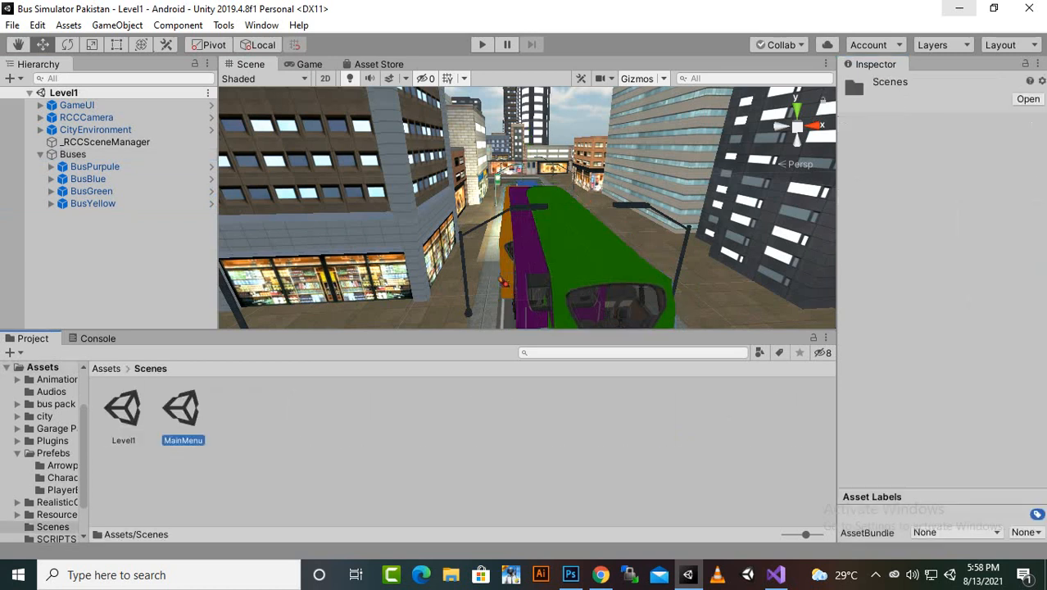
Open the MainMenu scene, enter Play mode, and cycle through the blue and green buses
{"action": "double_click", "coordinate": [183, 408]}
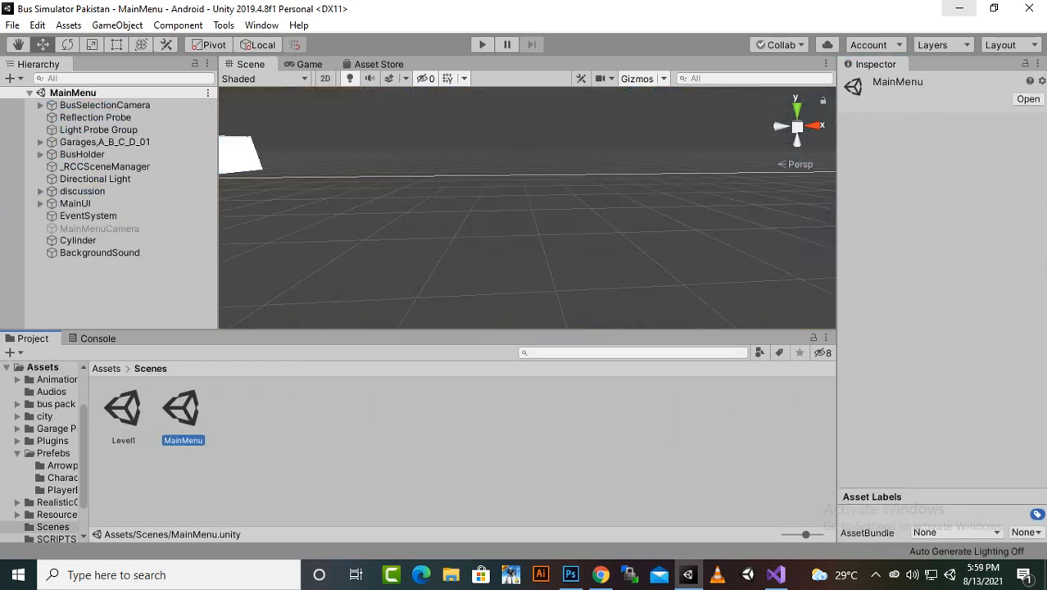
{"action": "left_click", "coordinate": [482, 45]}
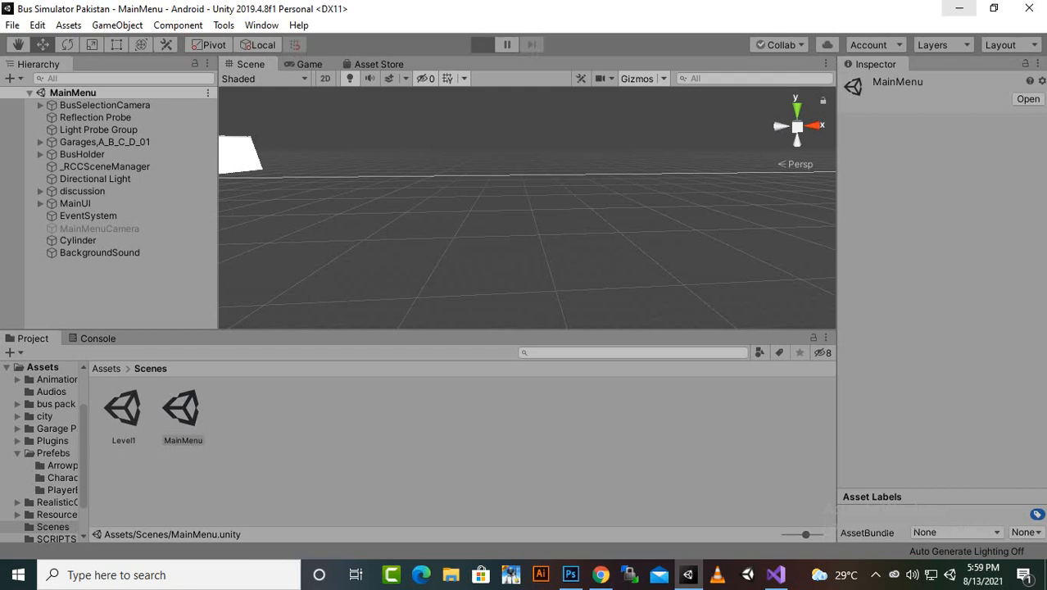
{"action": "left_click", "coordinate": [481, 45]}
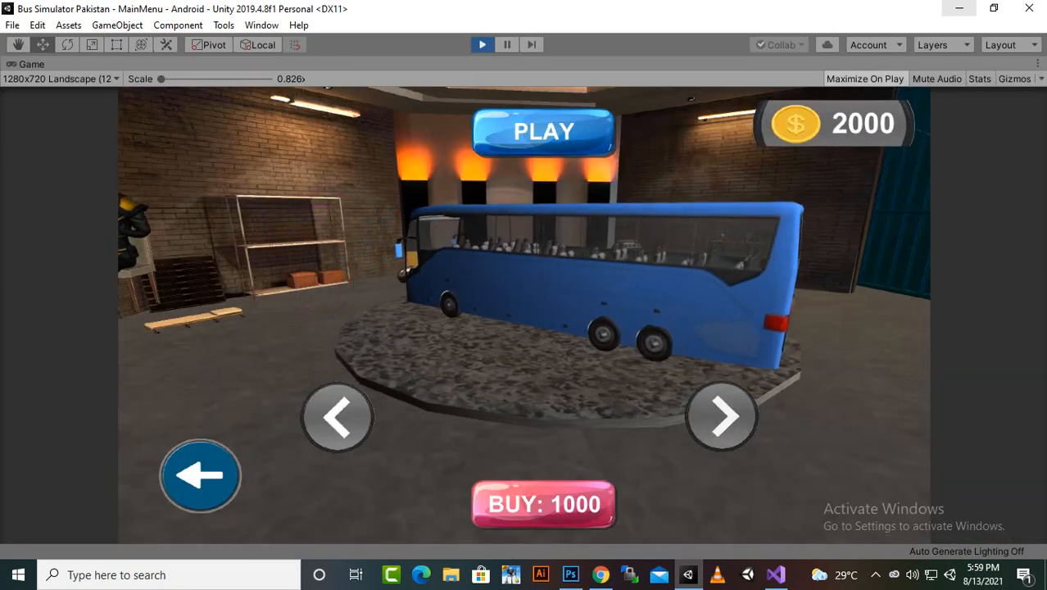
{"action": "left_click", "coordinate": [721, 416]}
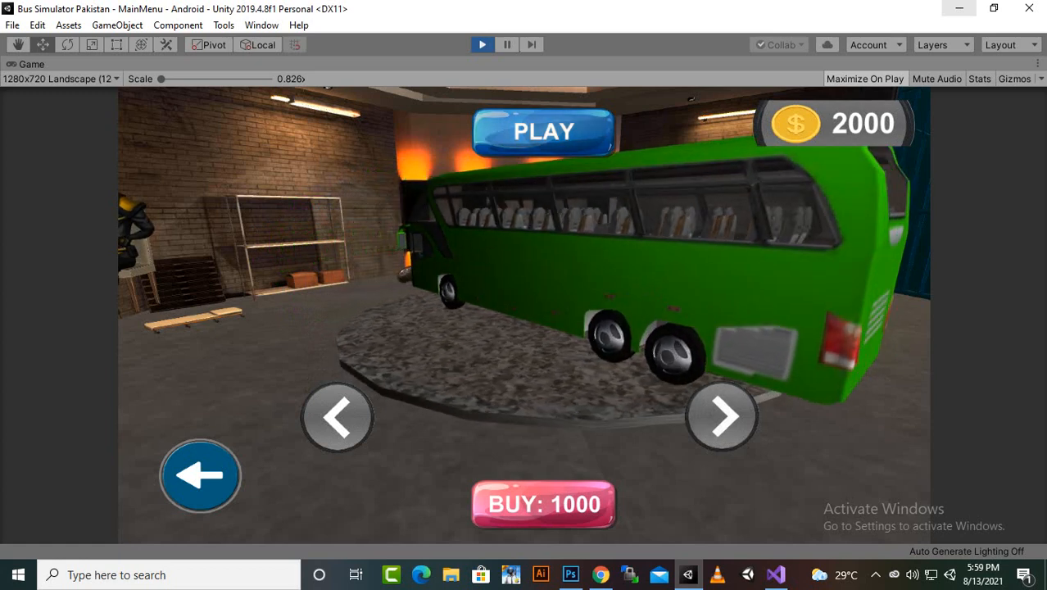
{"action": "left_click", "coordinate": [544, 131]}
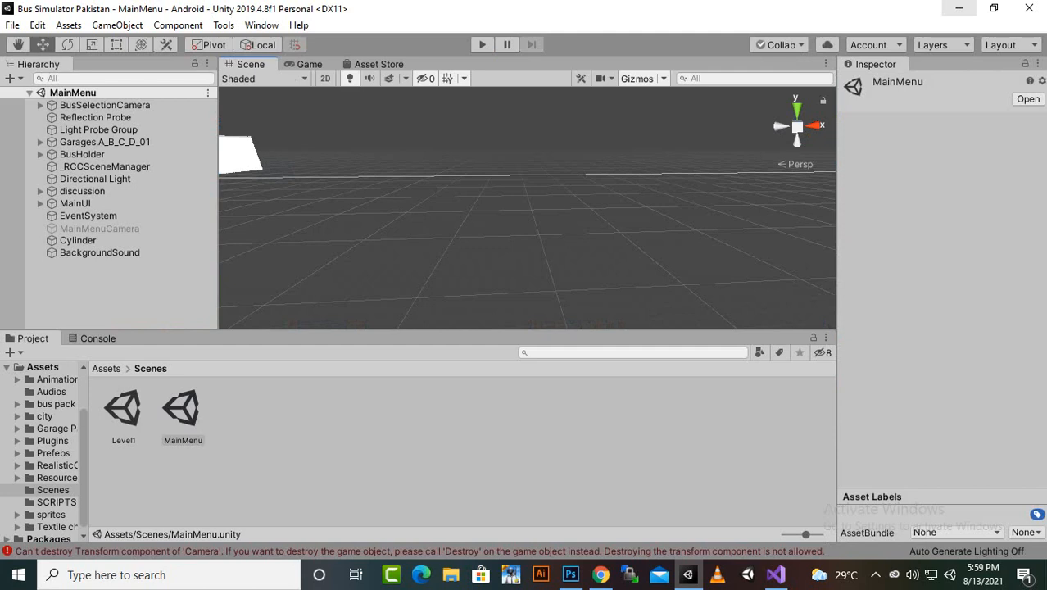
{"action": "left_click", "coordinate": [876, 574]}
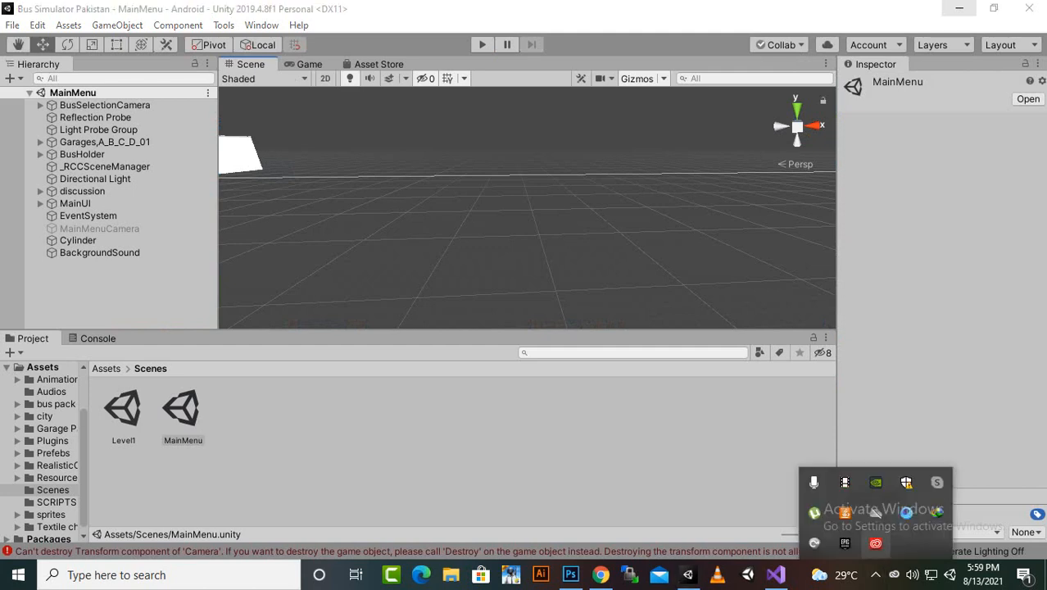